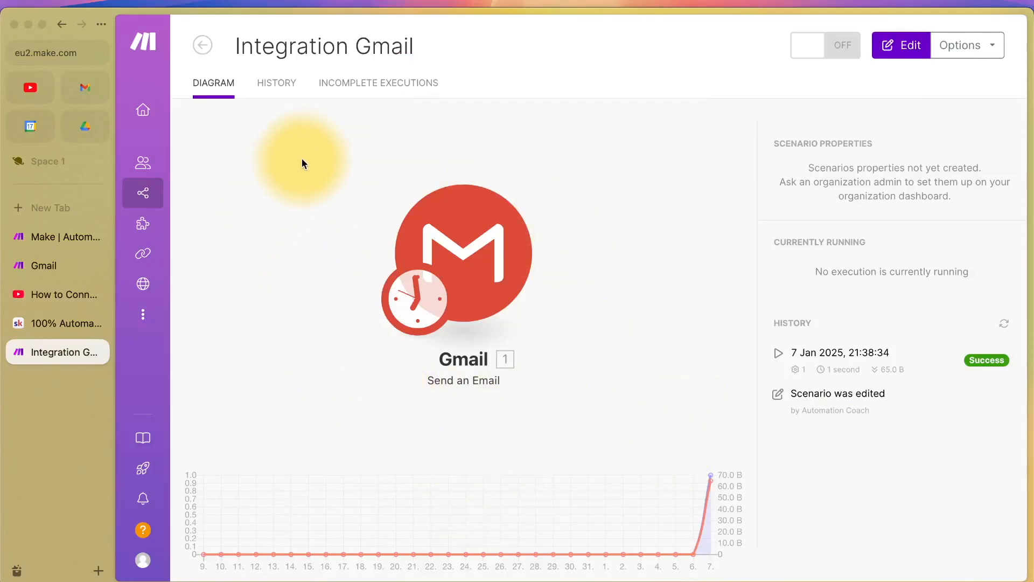
mouse_move(333, 247)
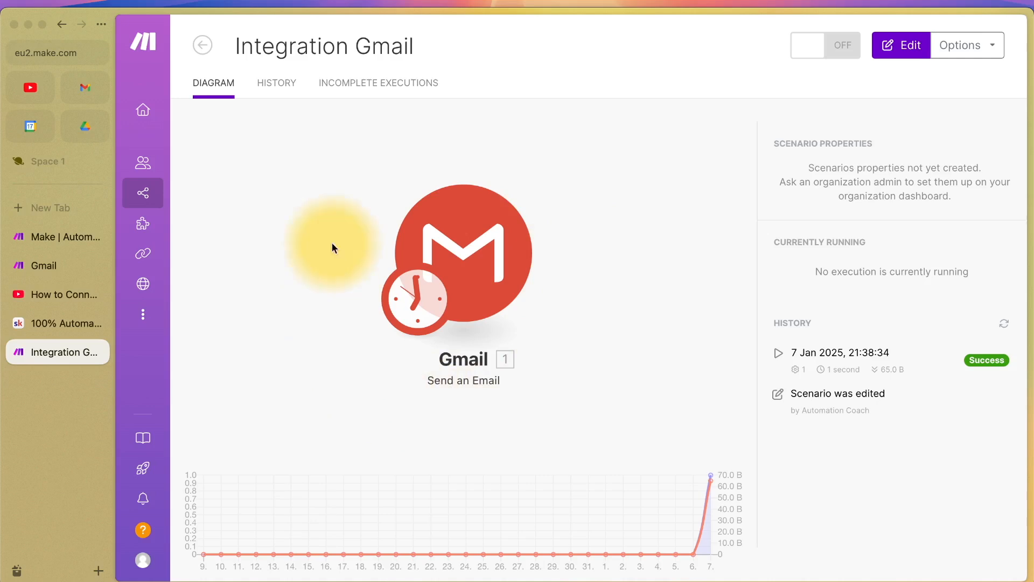
mouse_move(479, 414)
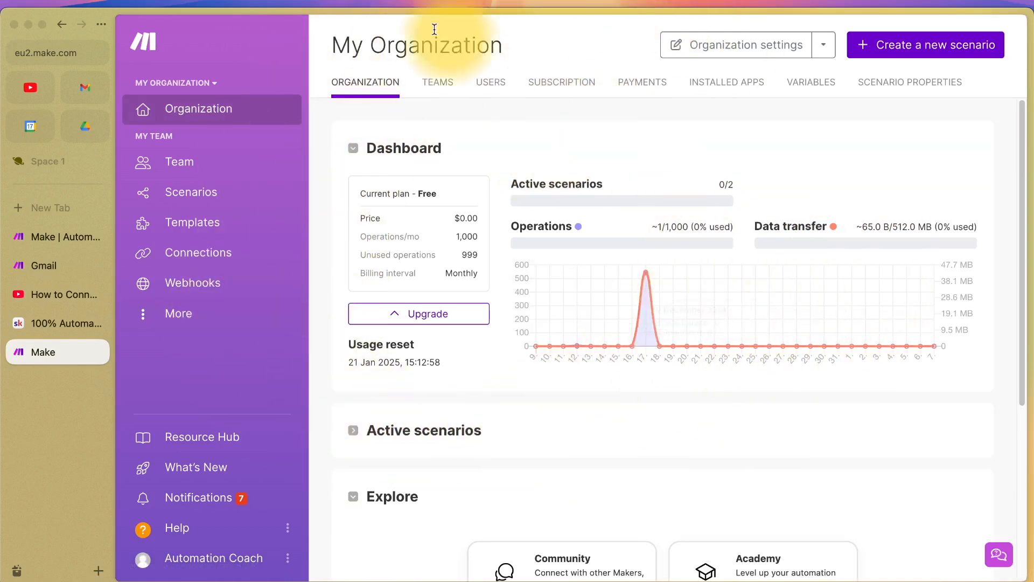
mouse_move(424, 118)
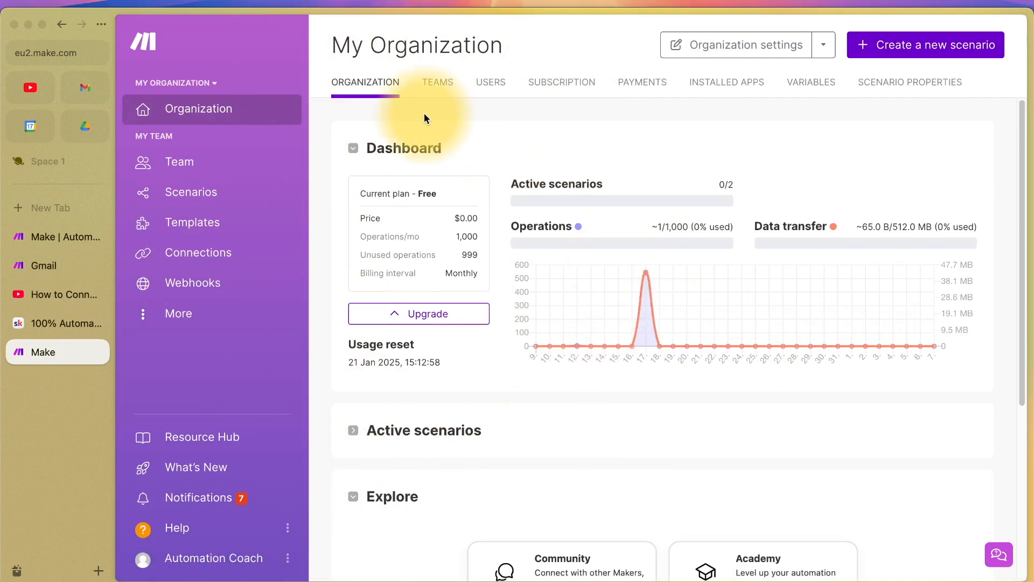
mouse_move(192, 192)
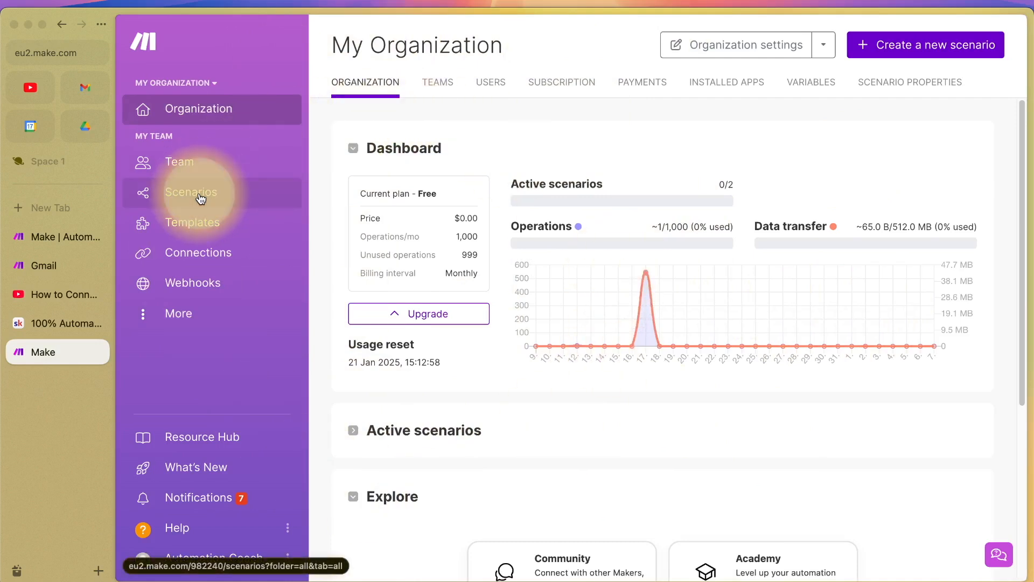
Step: Create a new scenario and pick the Gmail app from a 'gmail' search
left_click(192, 191)
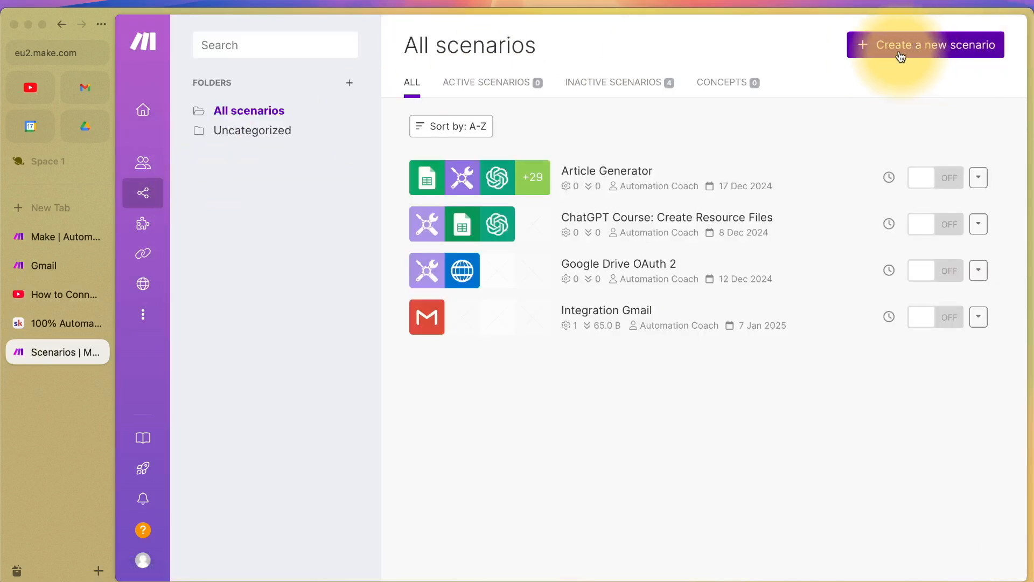
left_click(925, 44)
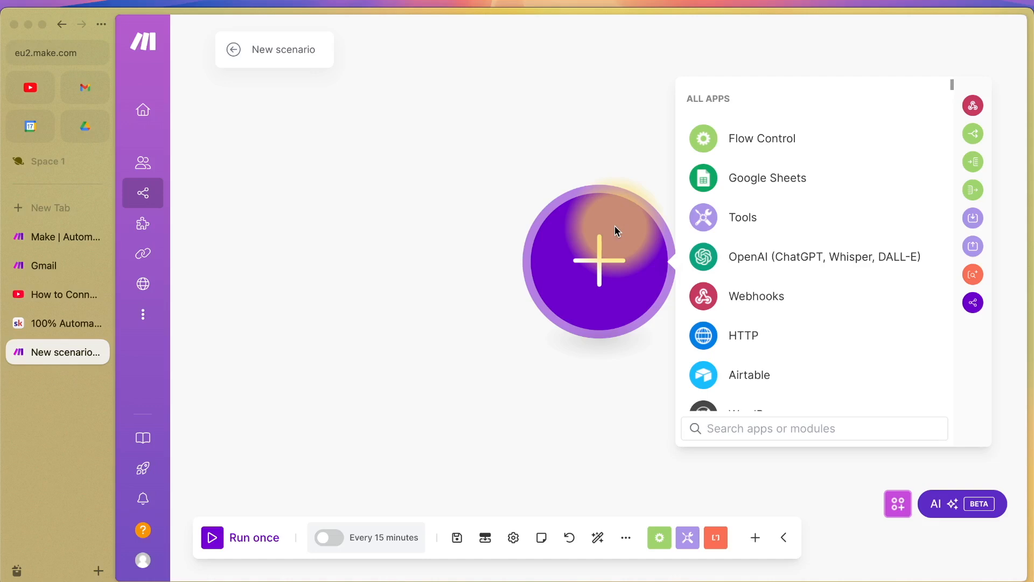
type("gmail")
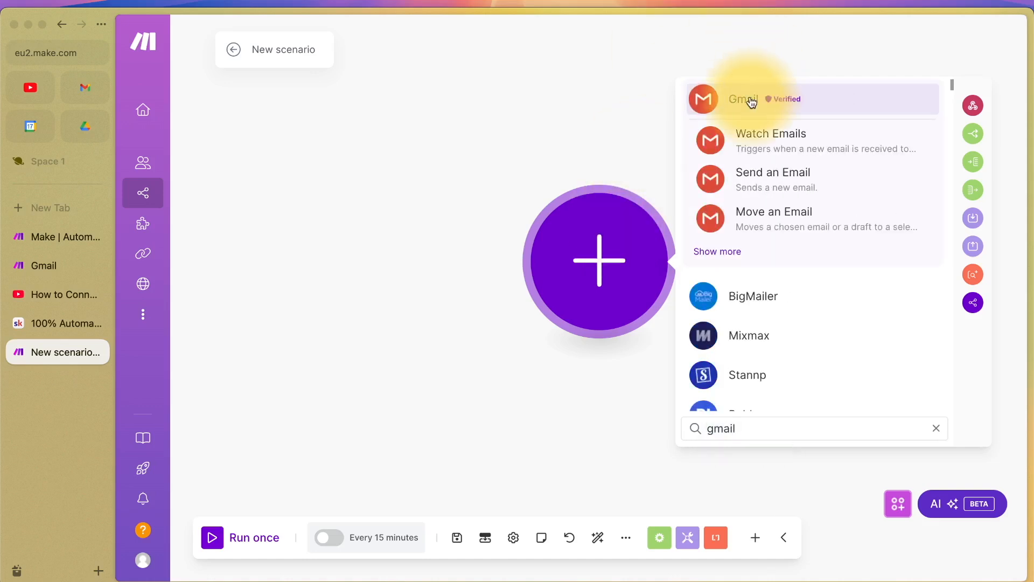
left_click(741, 99)
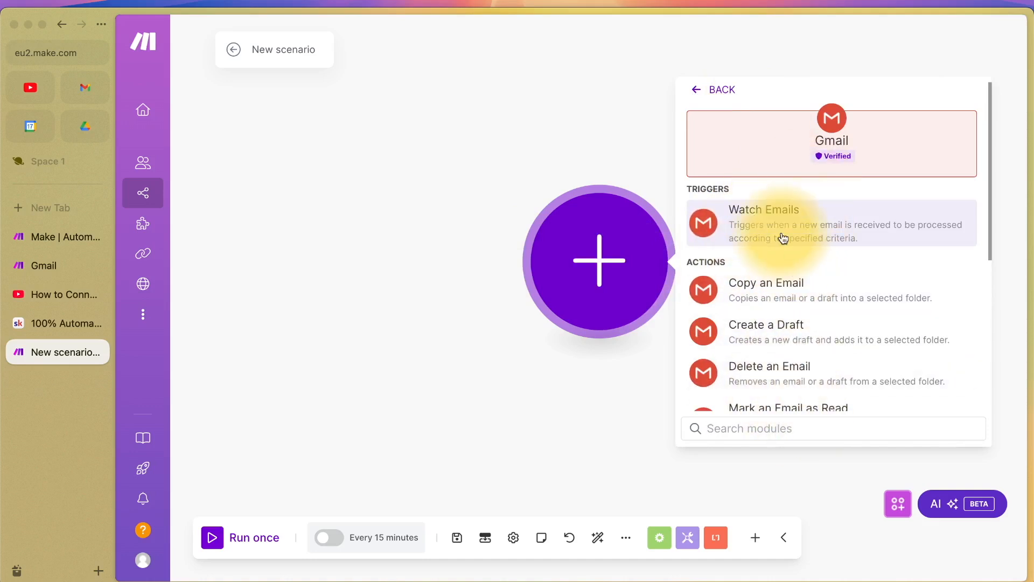
Step: Add Gmail Watch Emails as the trigger on the existing Automation Coach connection
left_click(764, 224)
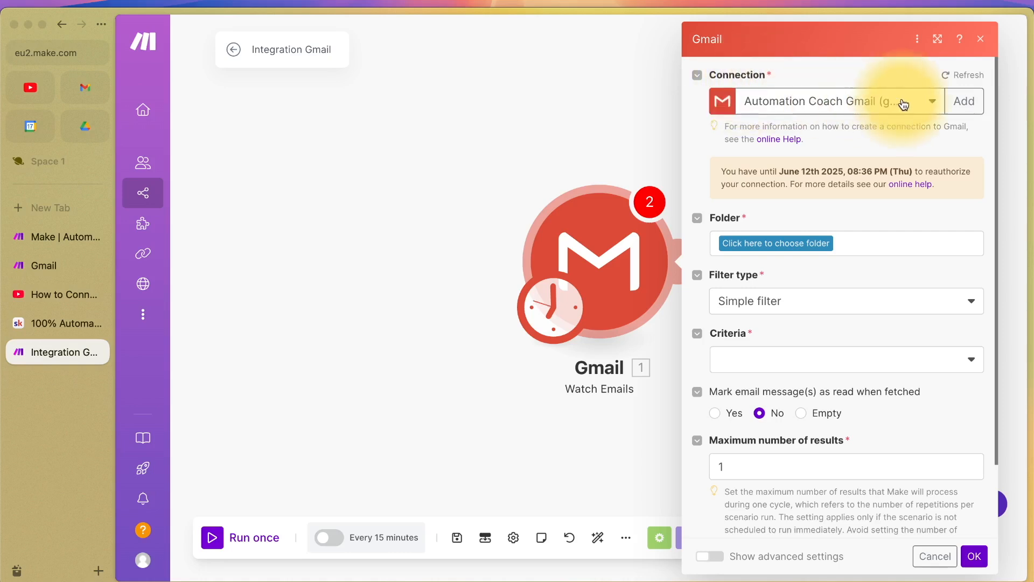
left_click(846, 101)
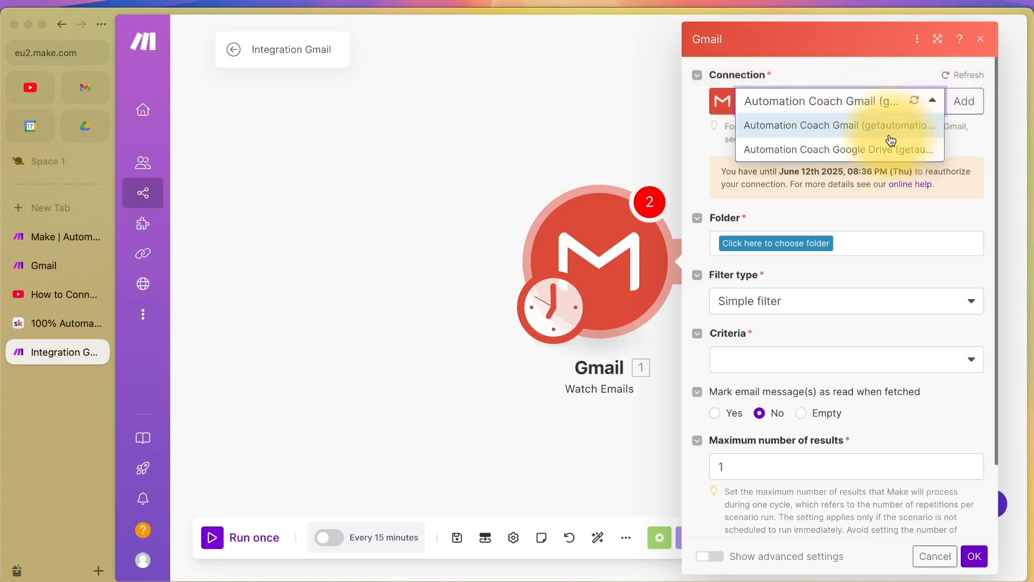
left_click(825, 125)
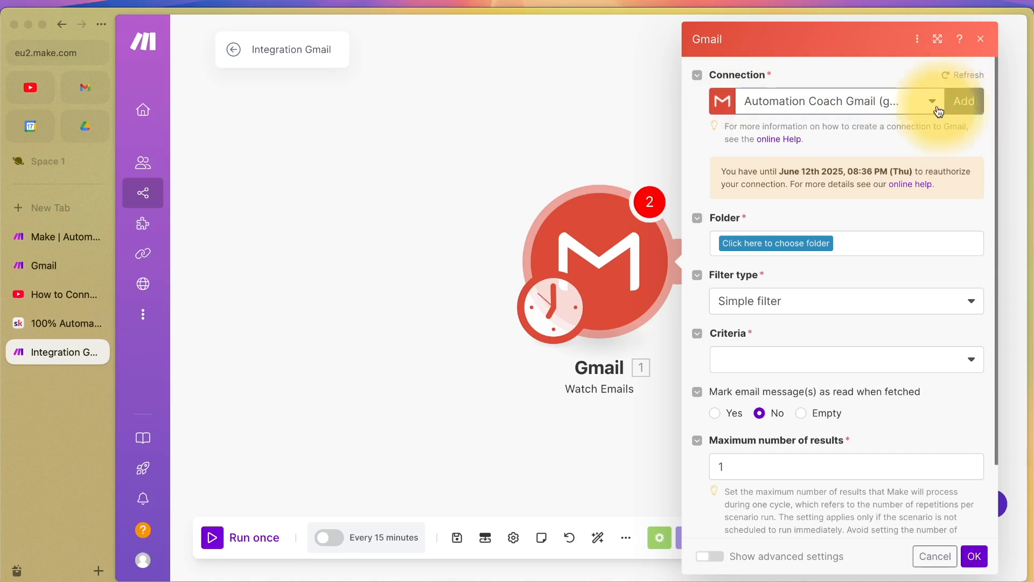
Step: Start a new Google connection, naming it 'Goo', and open the custom OAuth guide
left_click(964, 101)
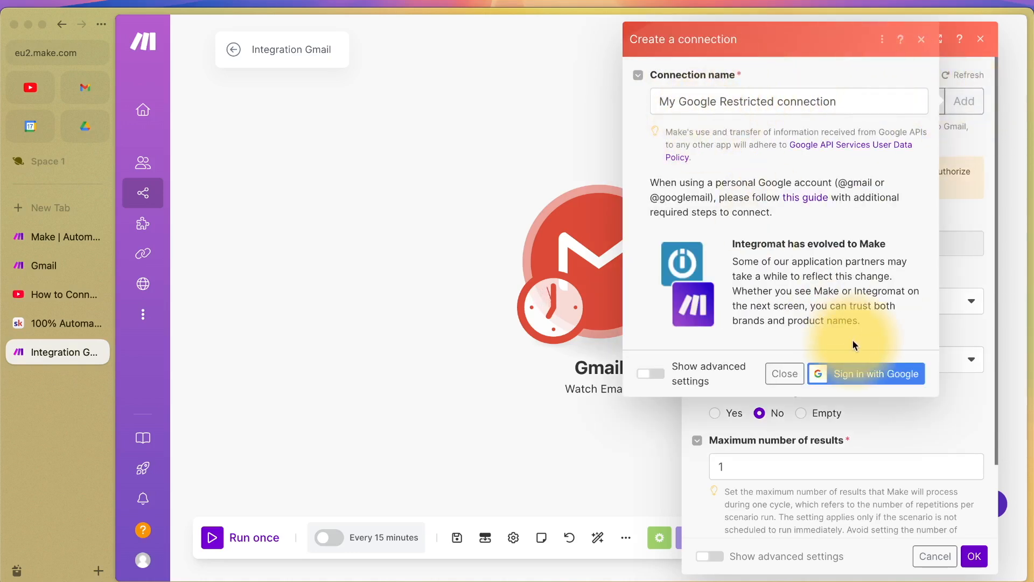
mouse_move(852, 383)
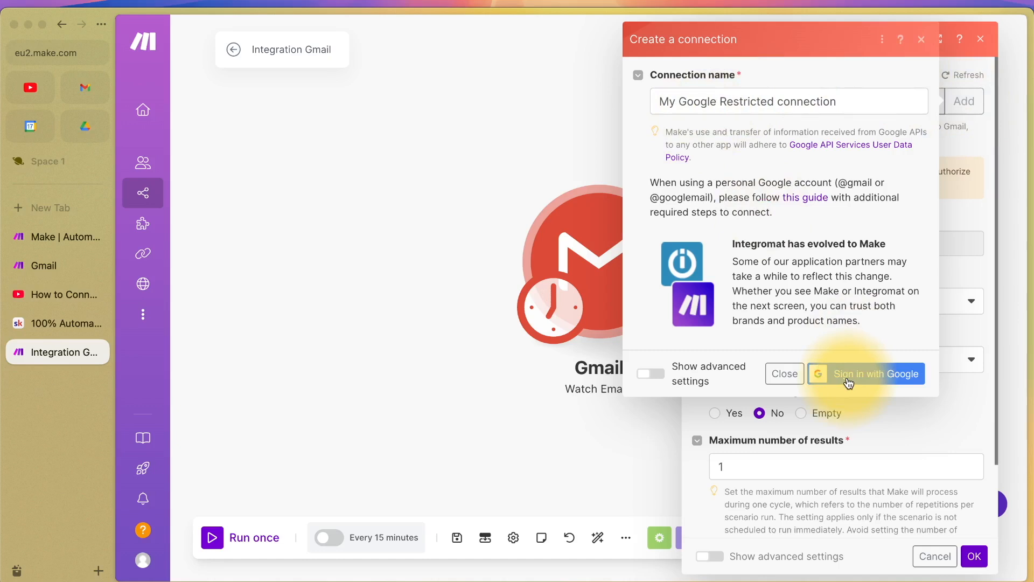
left_click(789, 101)
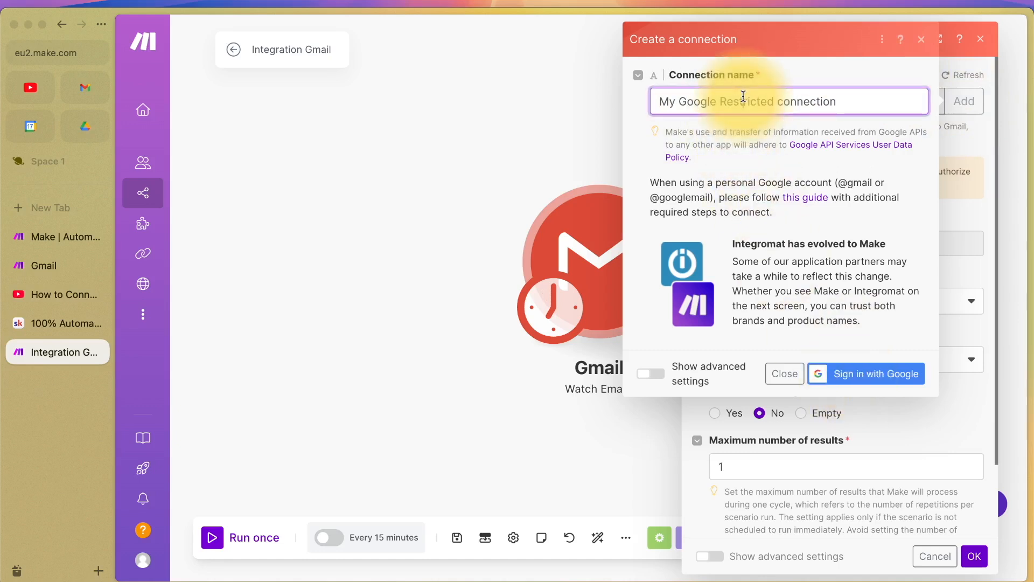
type("Goo")
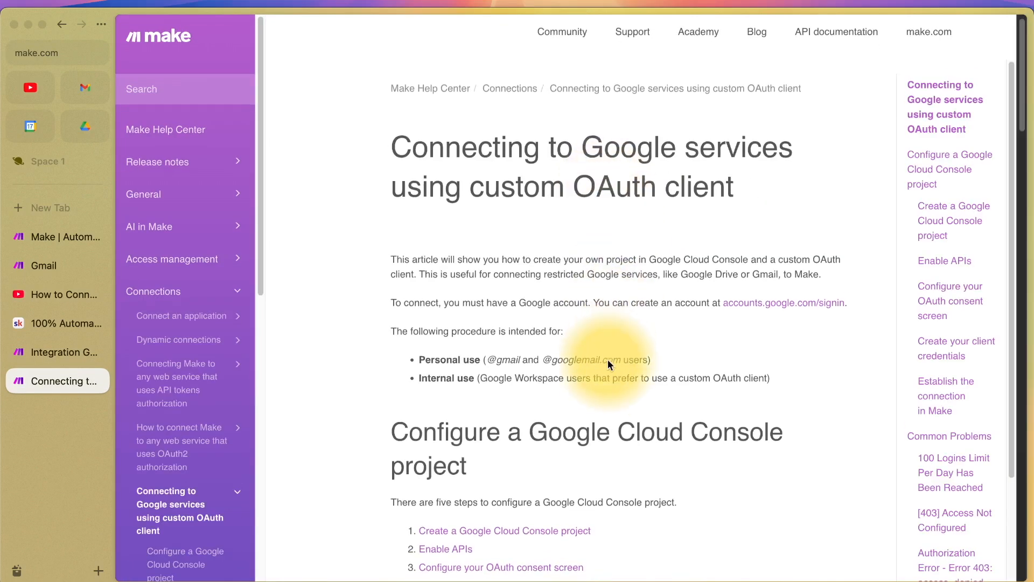
Step: Skim the Google Cloud Console setup steps, then switch to the Skool course page
scroll("down", 3)
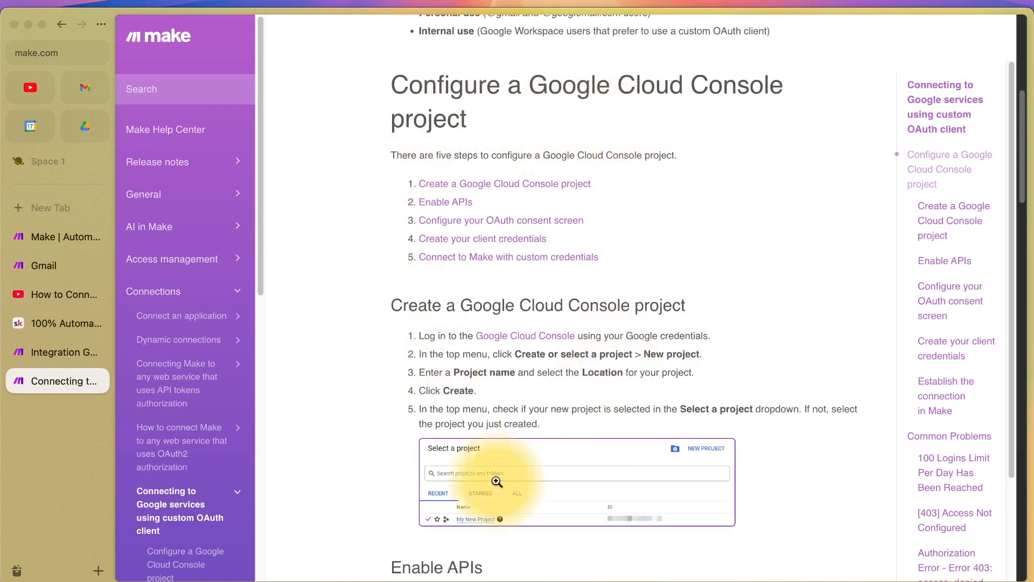
scroll("down", 3)
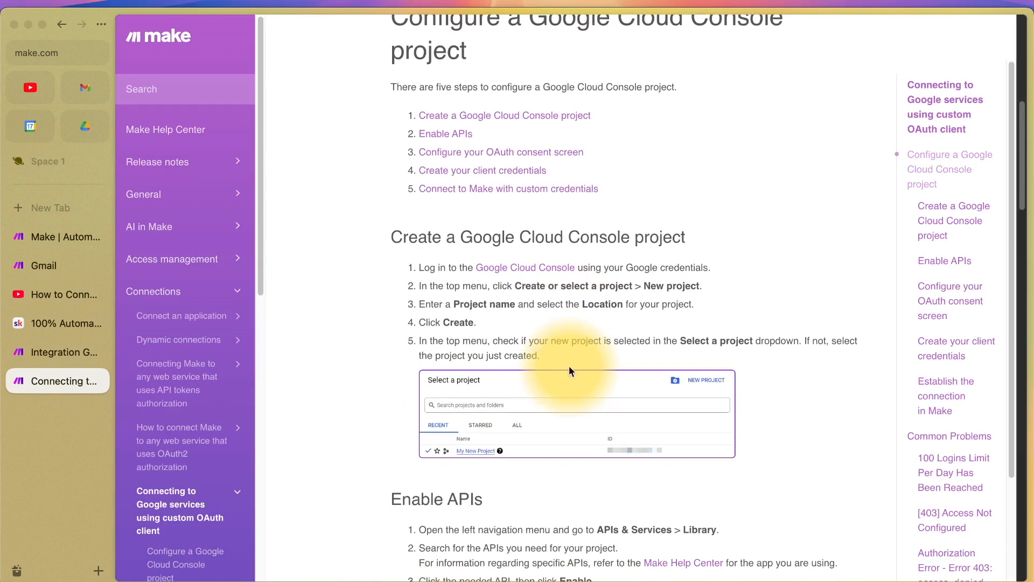
mouse_move(656, 263)
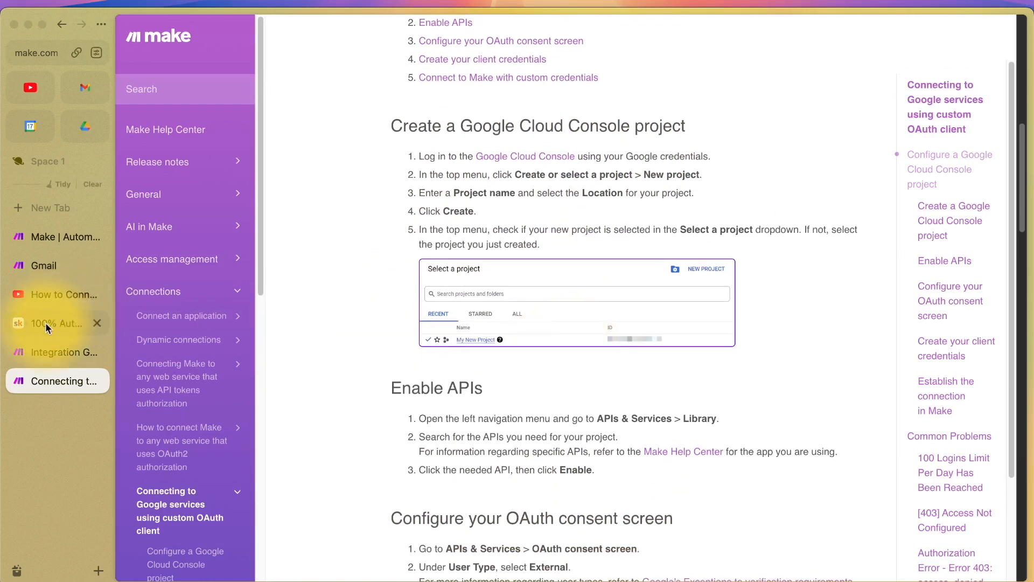
left_click(57, 323)
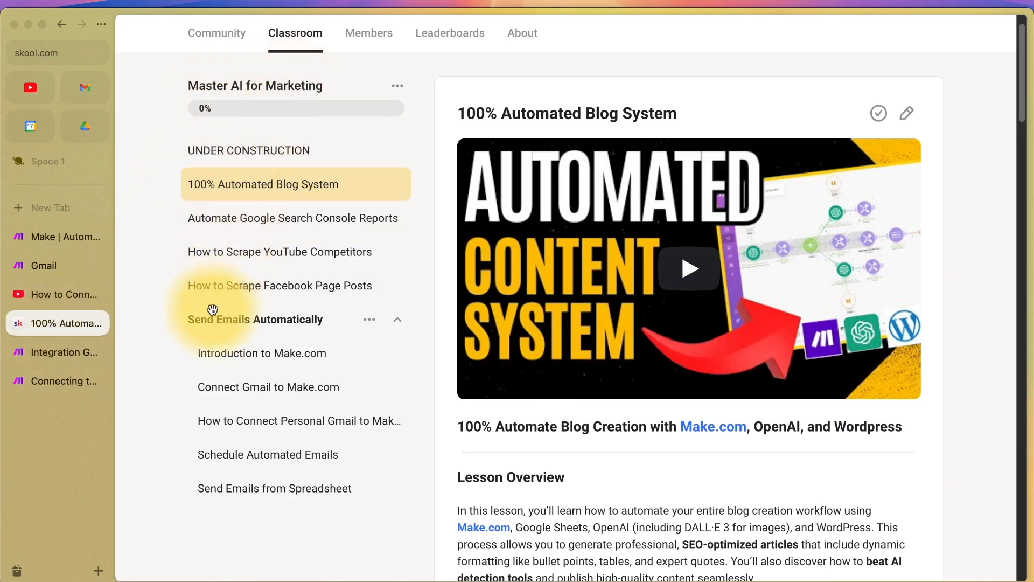
mouse_move(303, 323)
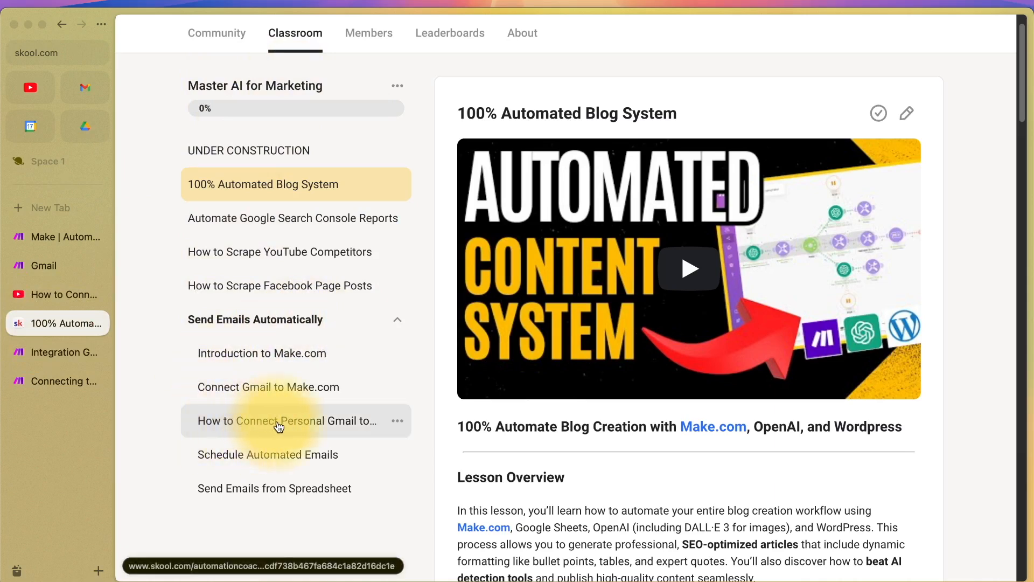
left_click(285, 421)
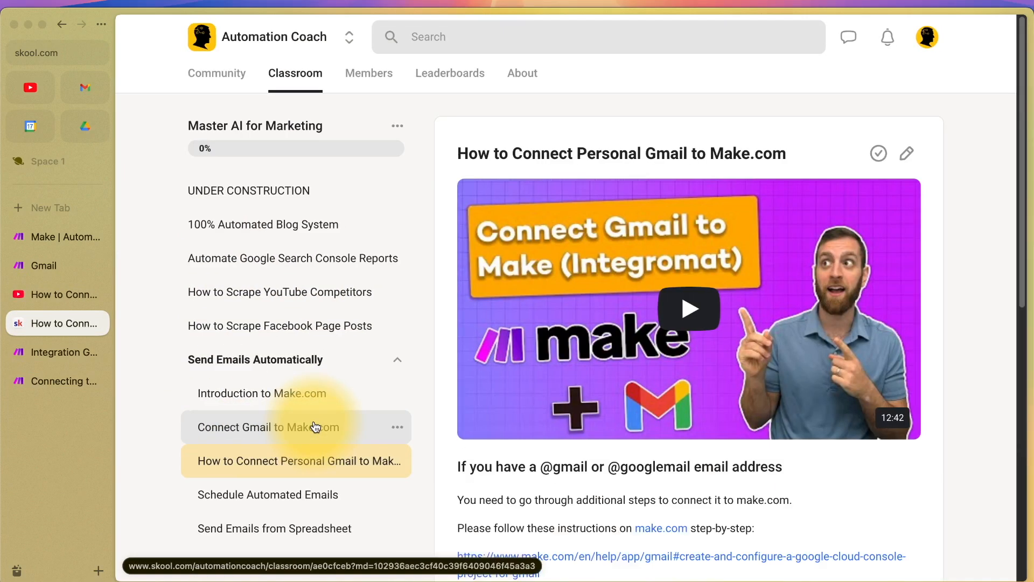
scroll("down", 3)
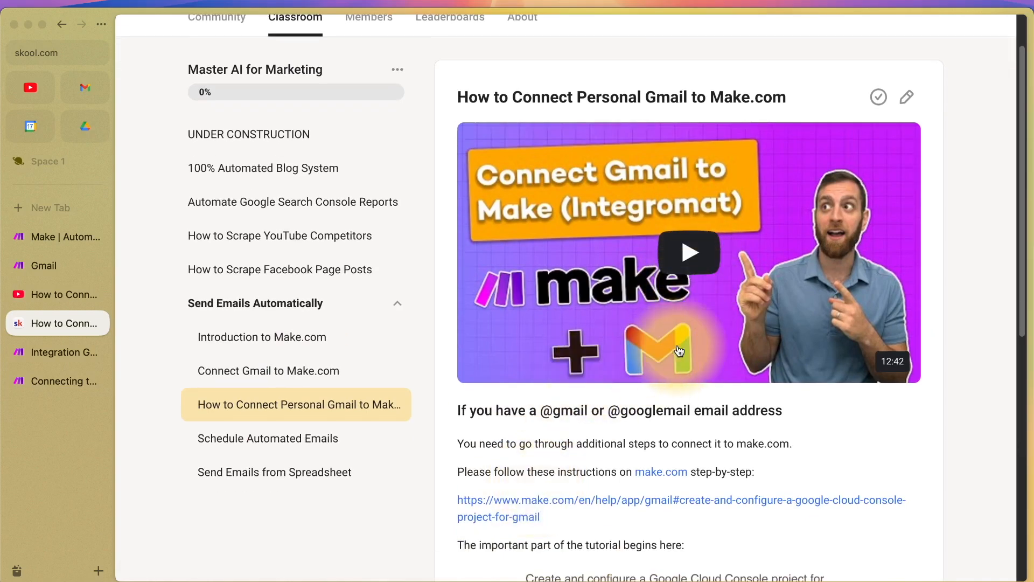
scroll("down", 3)
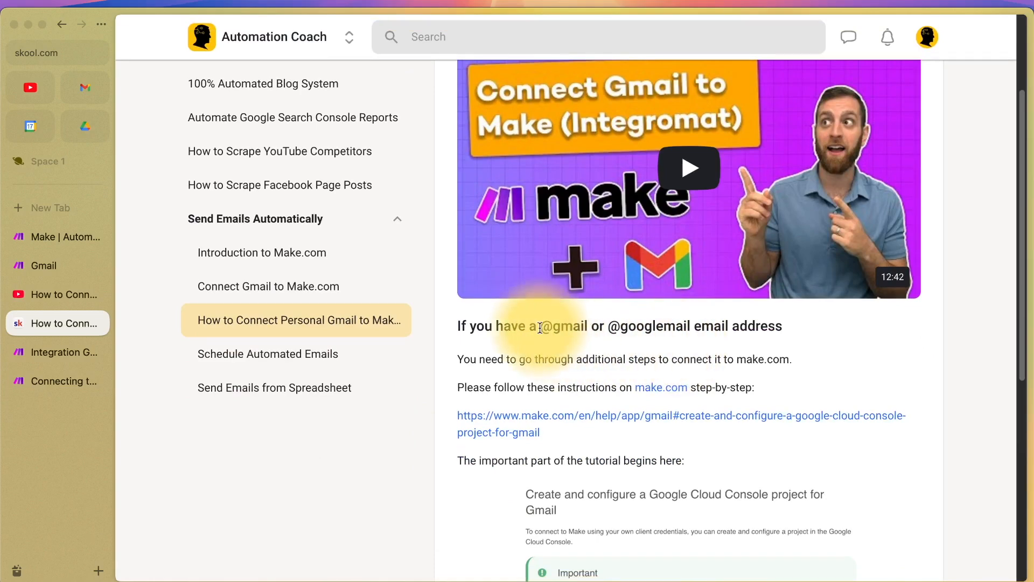
left_click_drag(538, 326, 693, 325)
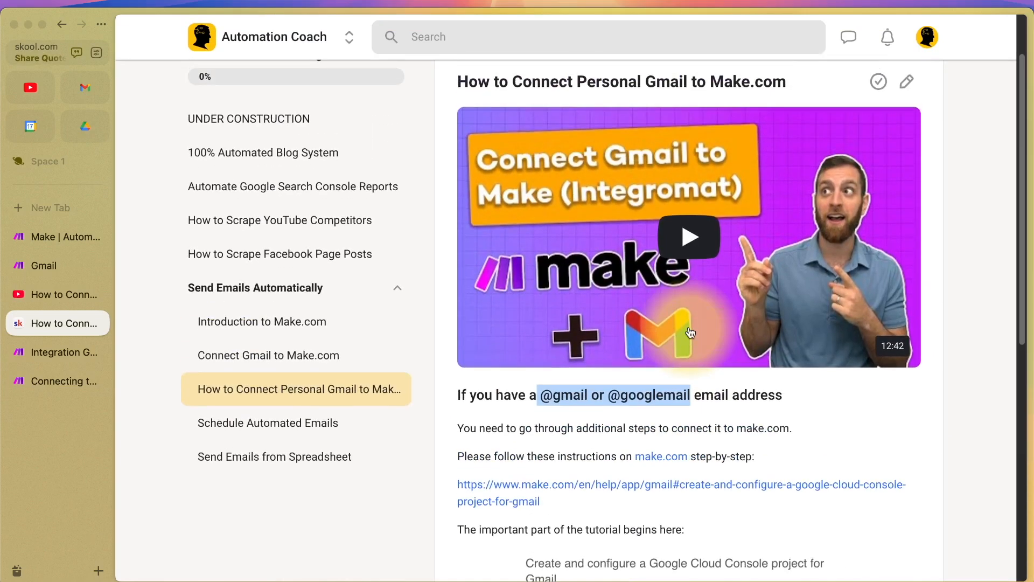
mouse_move(681, 466)
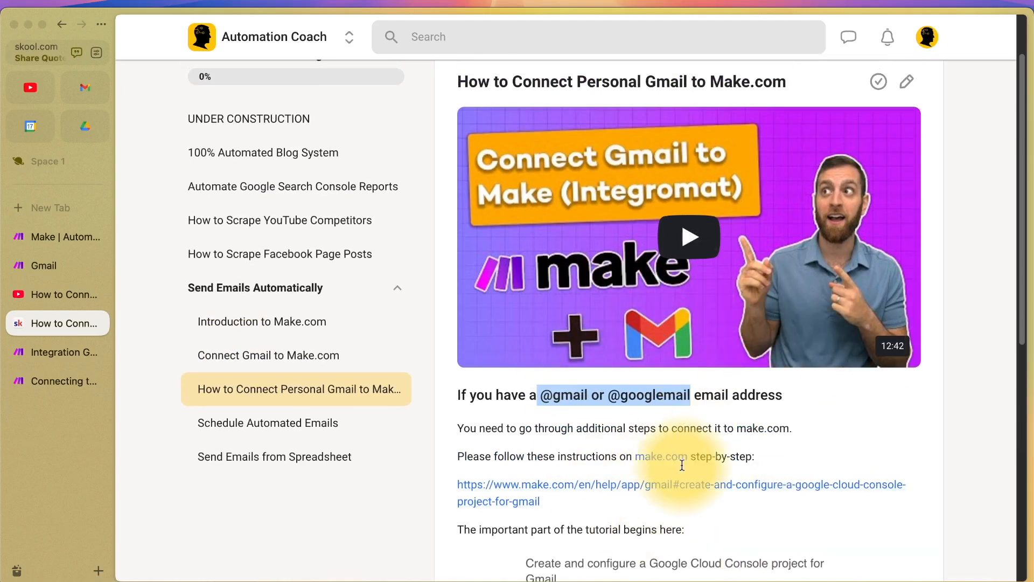
scroll("down", 3)
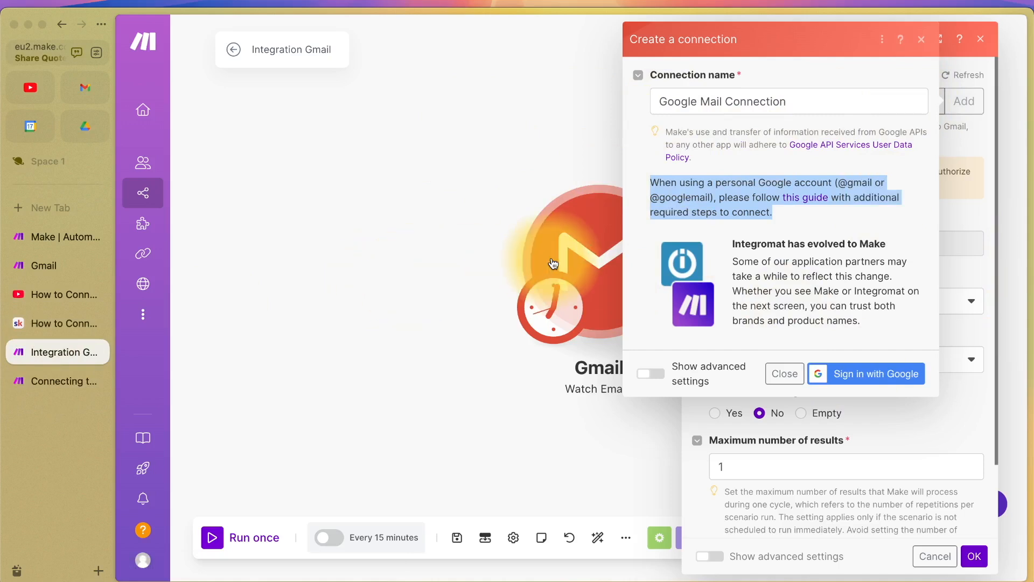
Step: Close the Create a connection dialog without saving the new connection
left_click(866, 374)
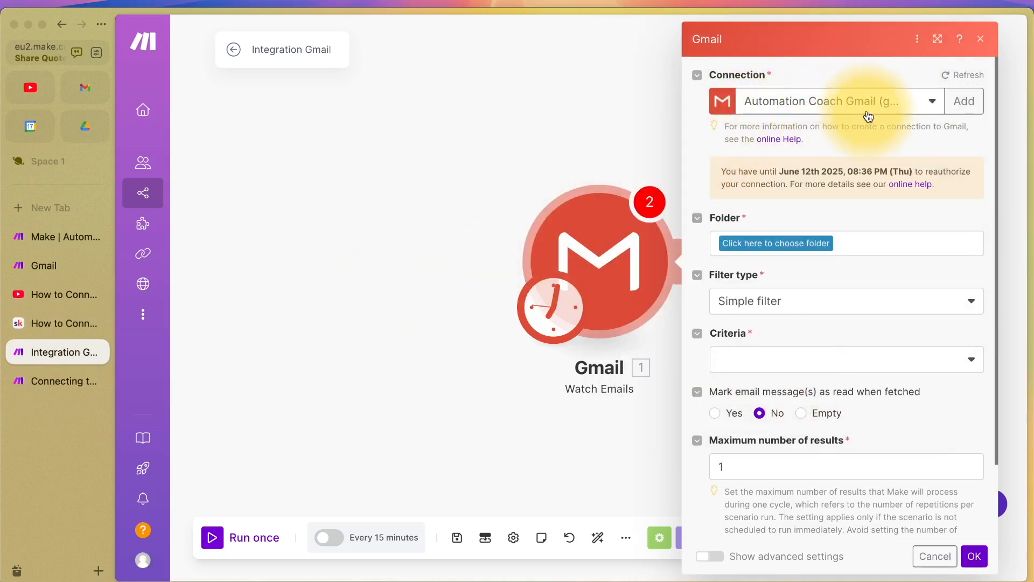
mouse_move(792, 126)
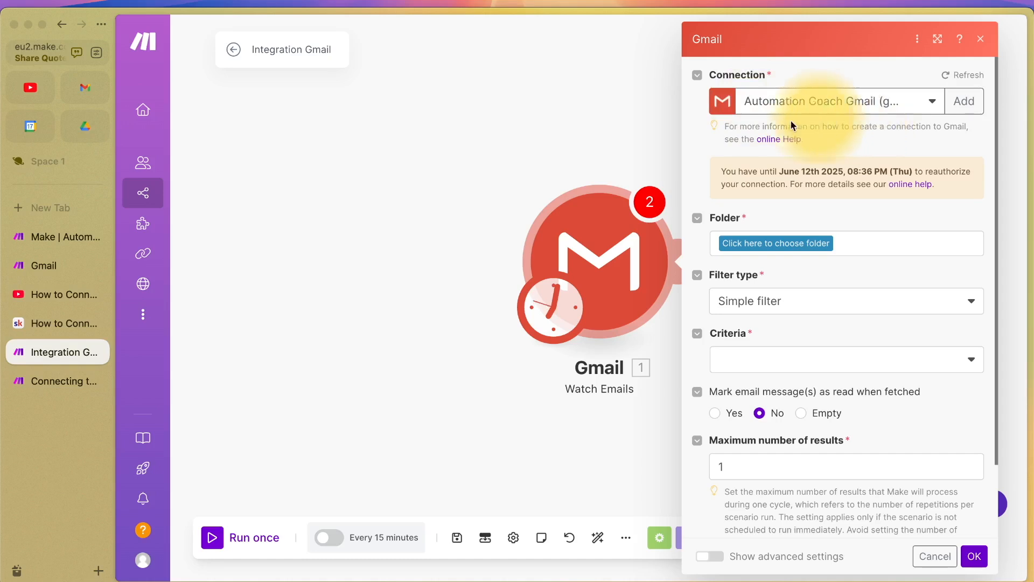
mouse_move(574, 399)
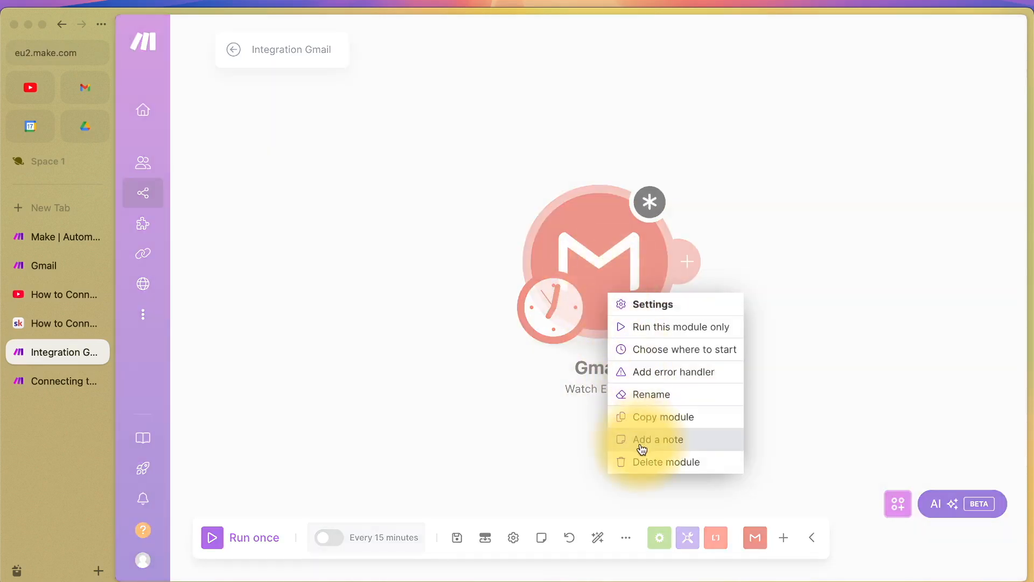
Step: Replace the module with Gmail's Create a Draft action
left_click(665, 462)
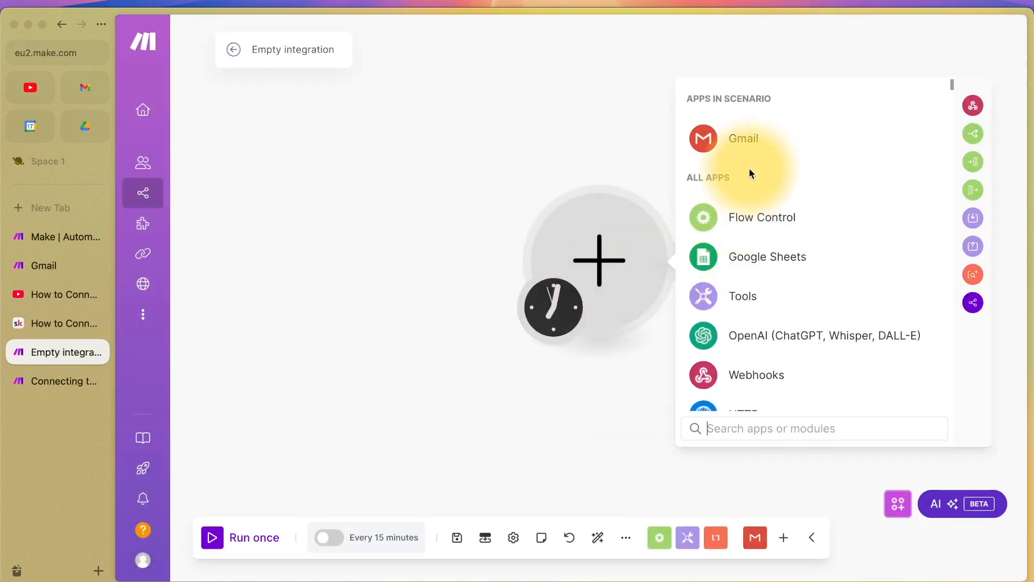
left_click(744, 138)
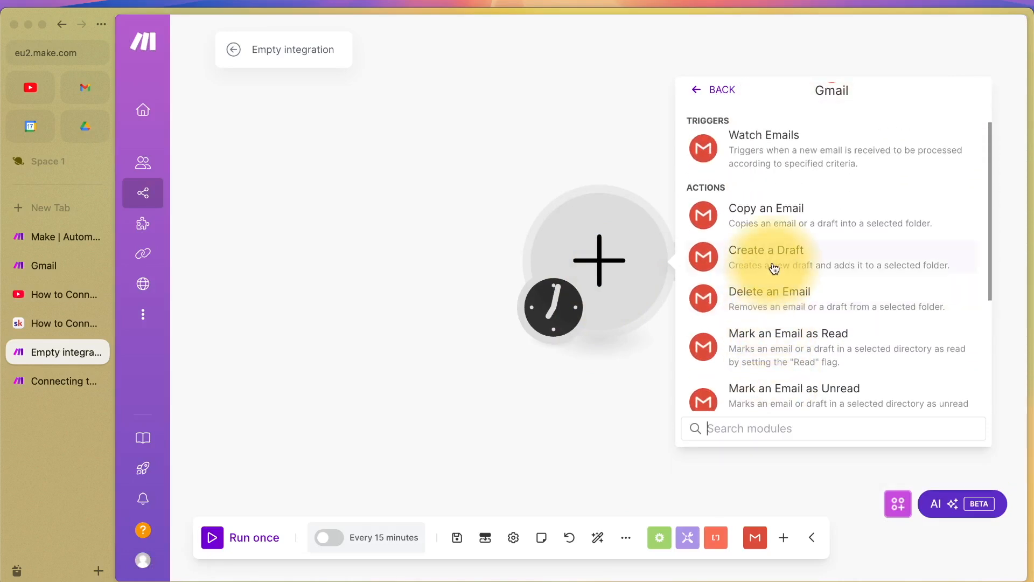
left_click(765, 256)
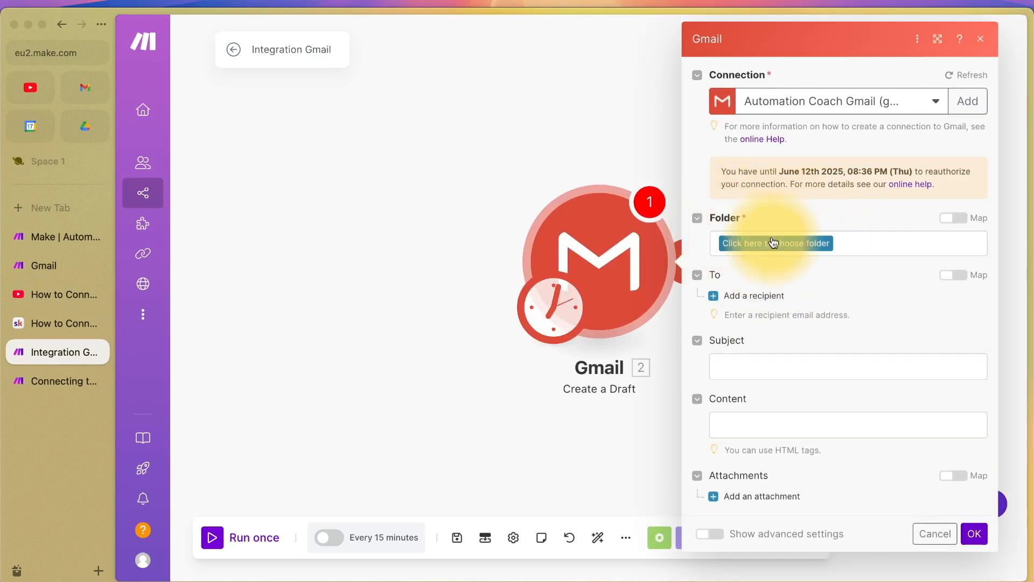
Step: Set folder Drafts, add a recipient, subject 'Draft from Make.com' and greeting 'Hi, it's Au…'
left_click(775, 243)
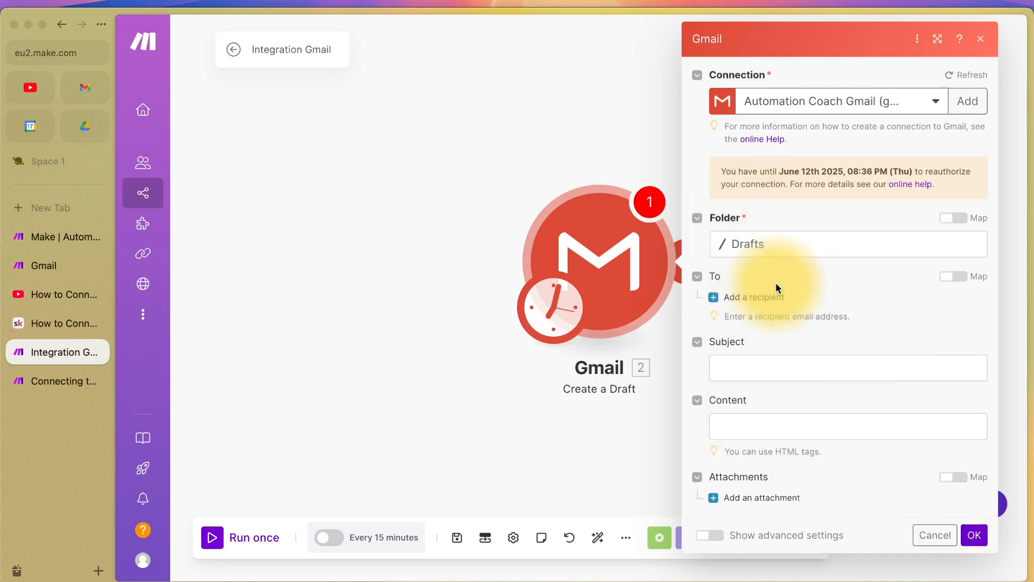
left_click(755, 297)
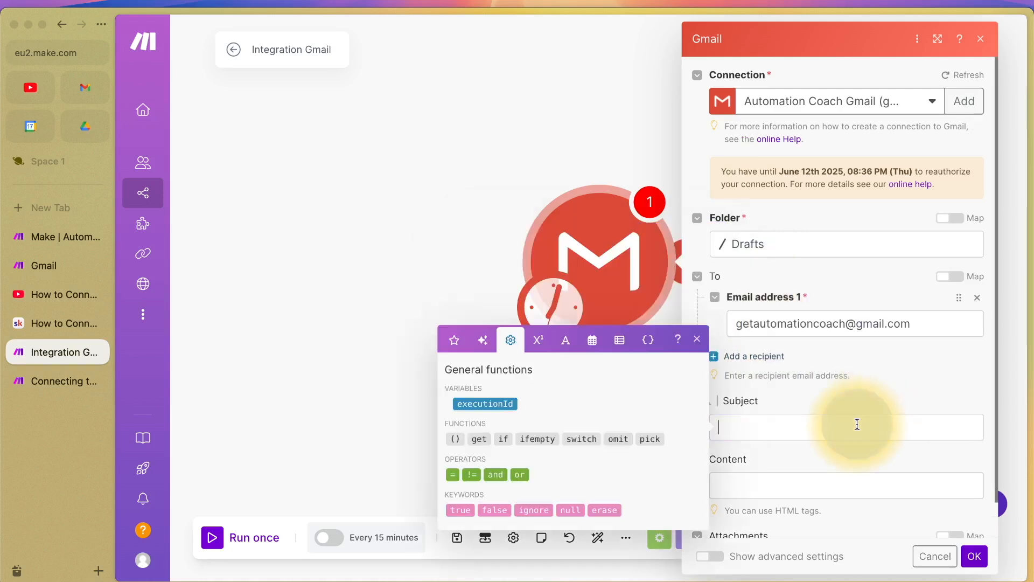
type("Draft from Make.com")
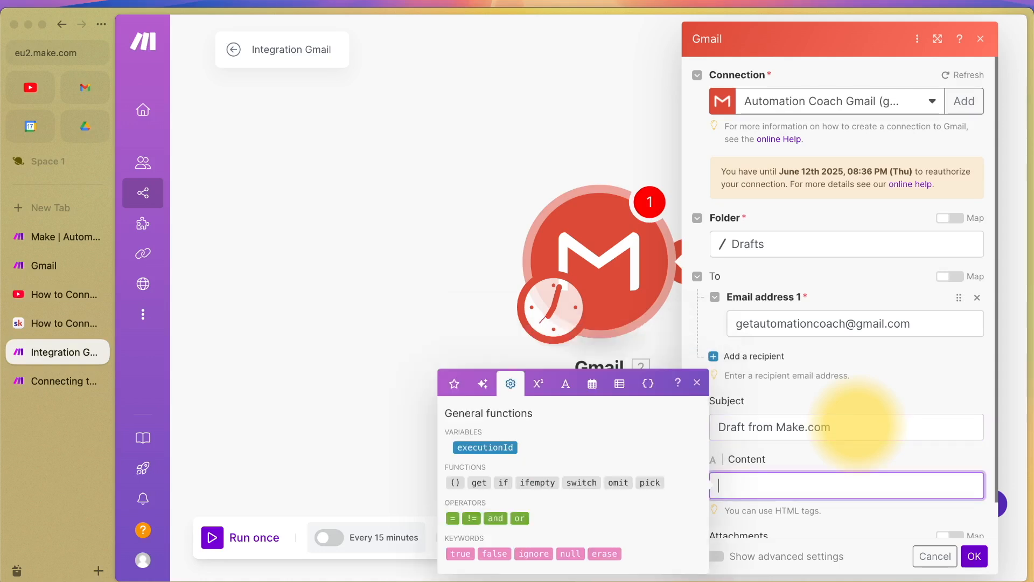
type("Hi, it's Au")
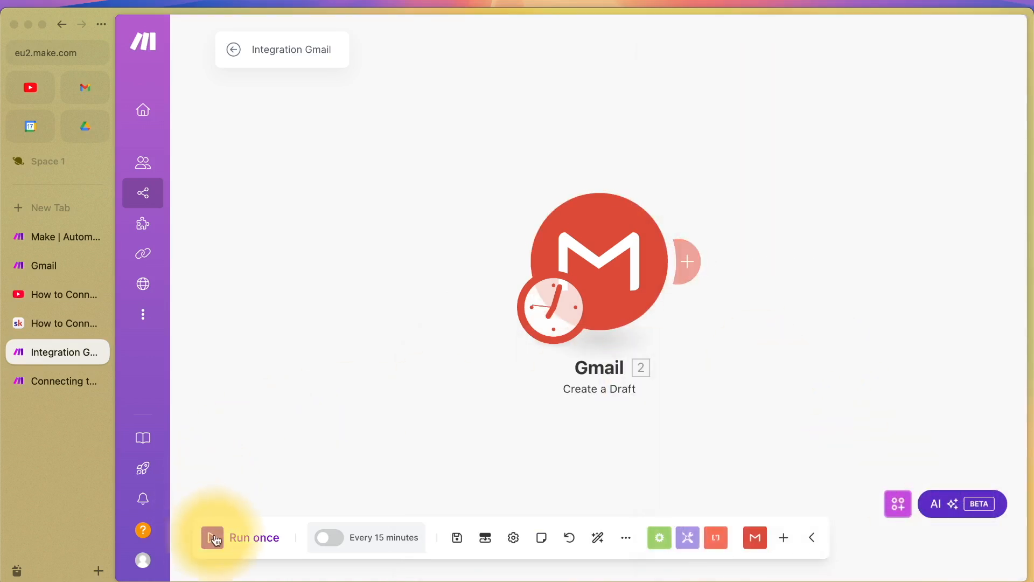
Step: Run the scenario once and view the Create a Draft module's results
left_click(212, 537)
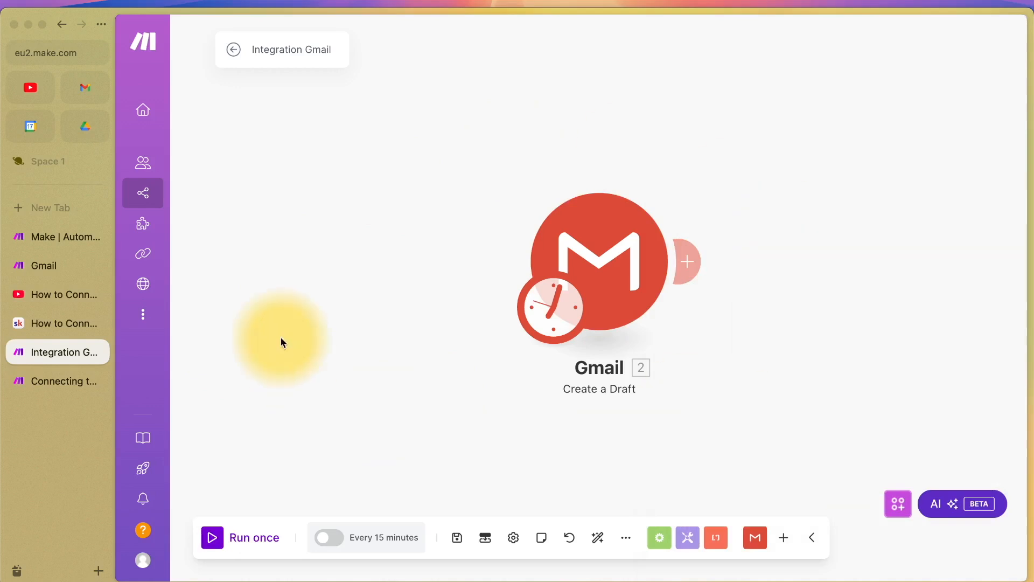
left_click(599, 260)
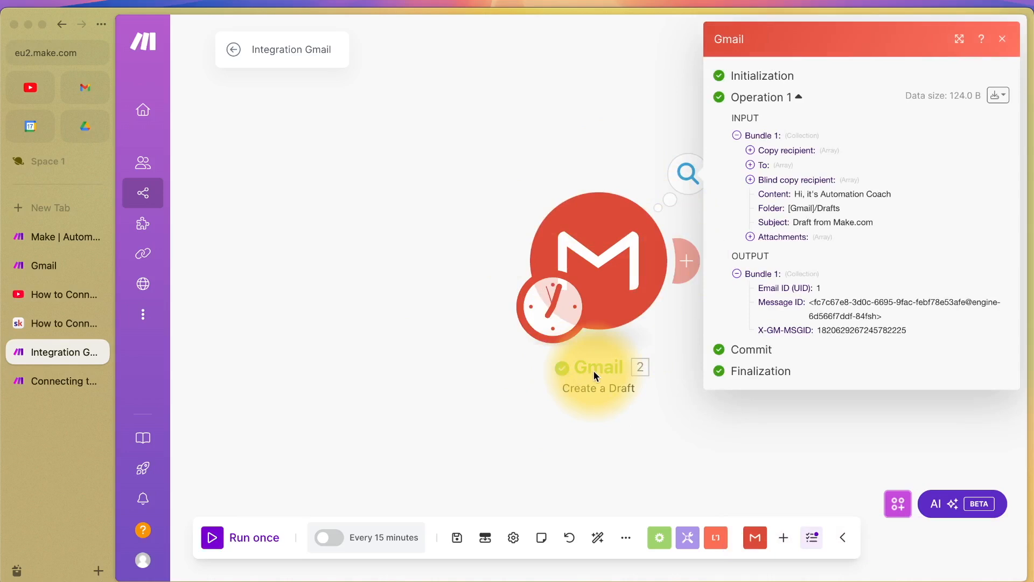
mouse_move(970, 366)
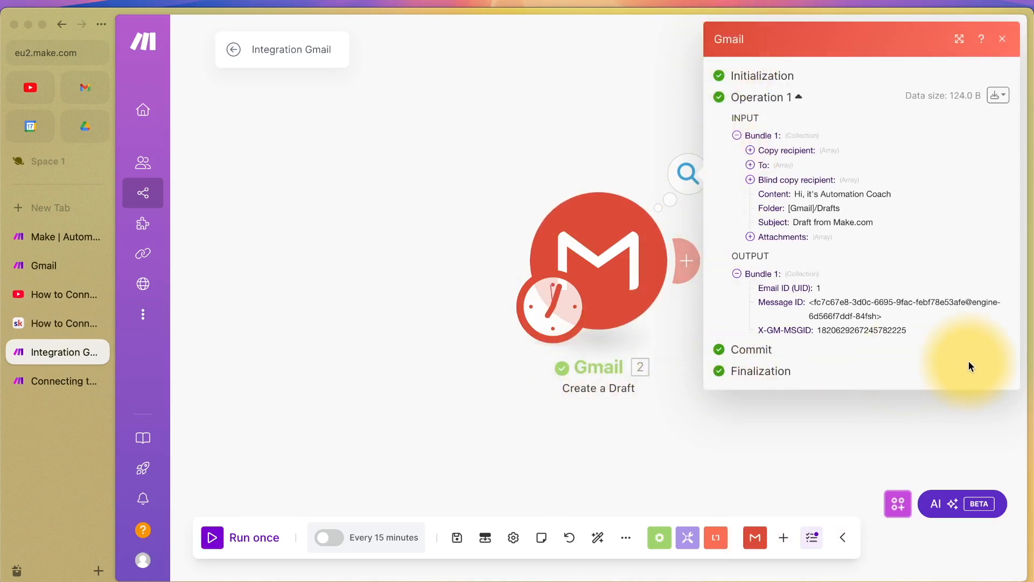
mouse_move(912, 129)
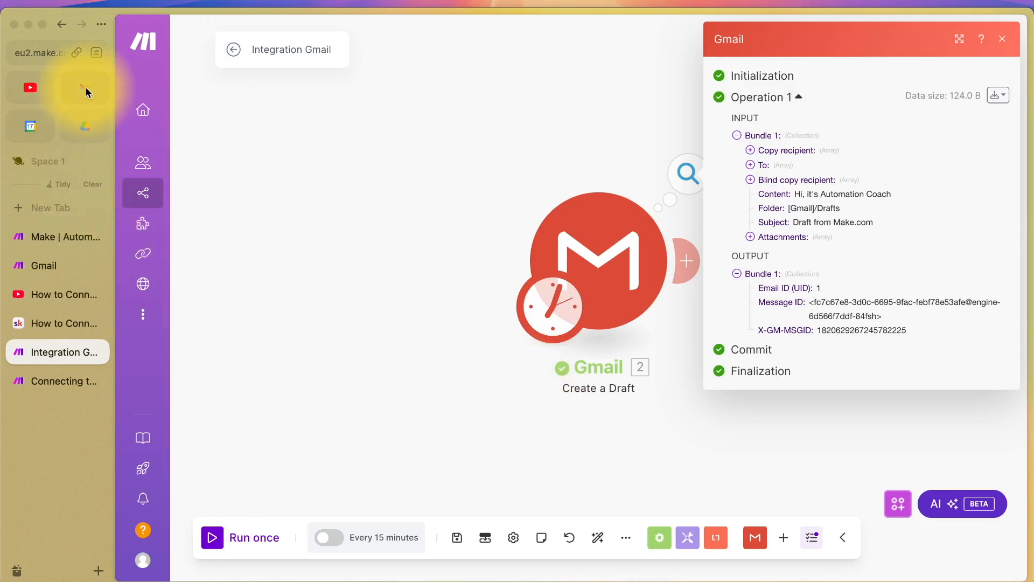
Step: Confirm 'Draft from Make.com' appears in Gmail's Drafts folder
left_click(84, 87)
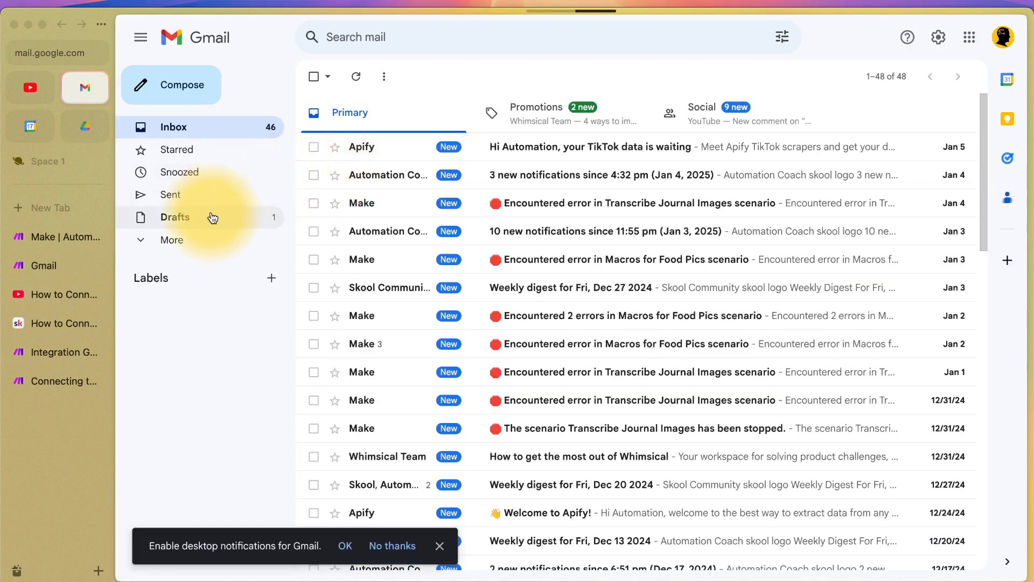
left_click(175, 217)
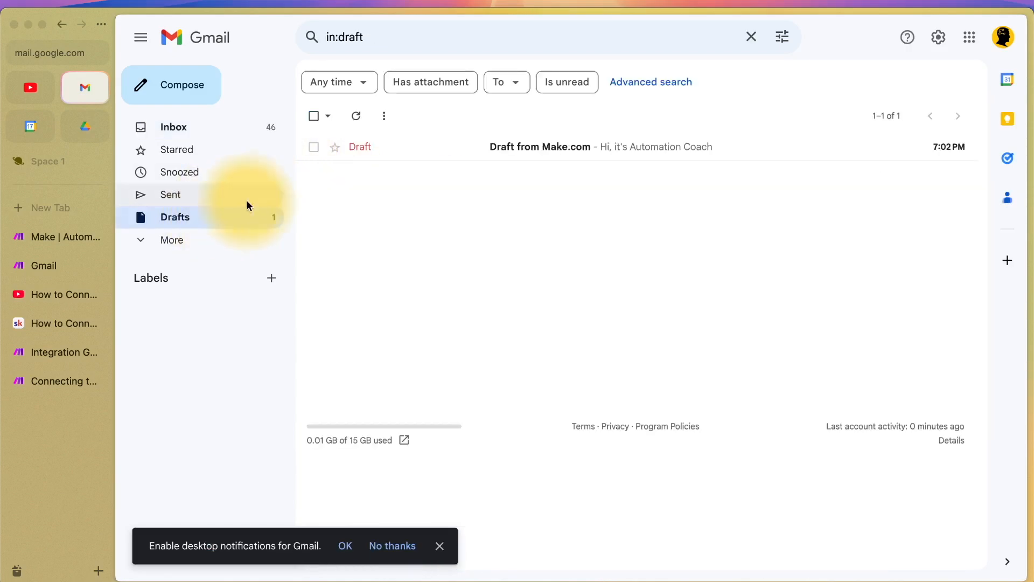
mouse_move(523, 156)
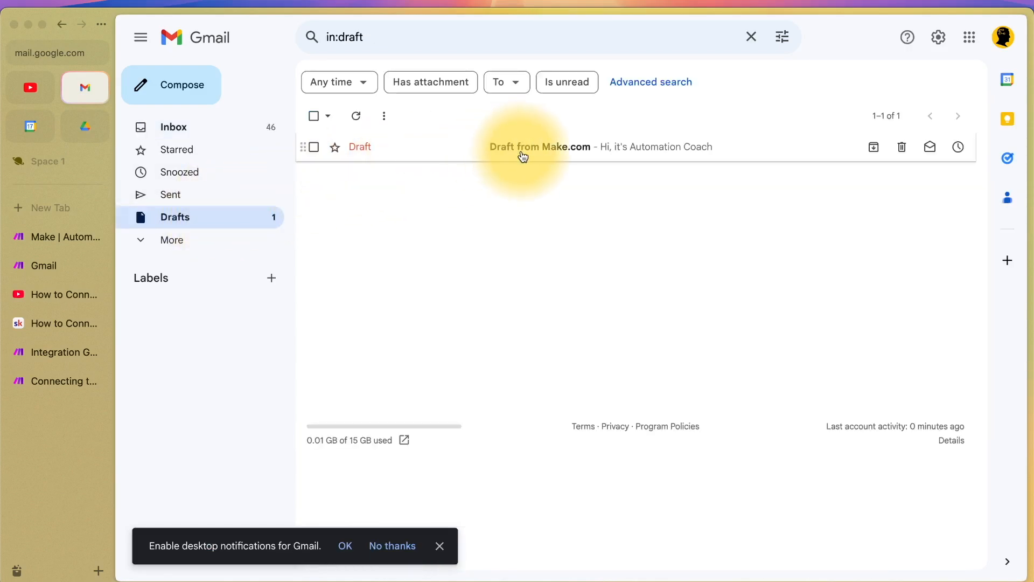
left_click(540, 146)
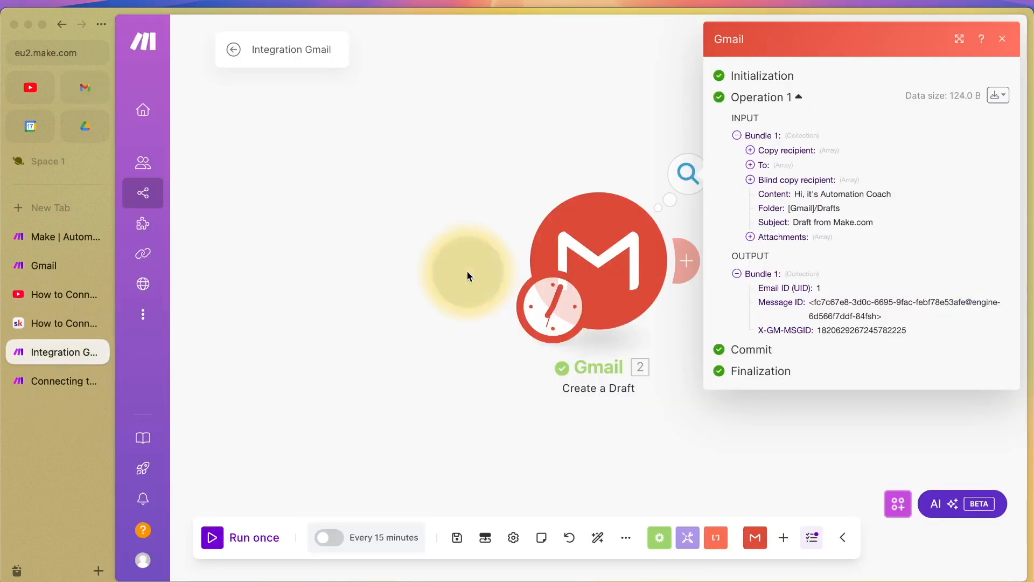
Step: Switch the Gmail module from Create a Draft to Send an Email and add a recipient
left_click(1002, 38)
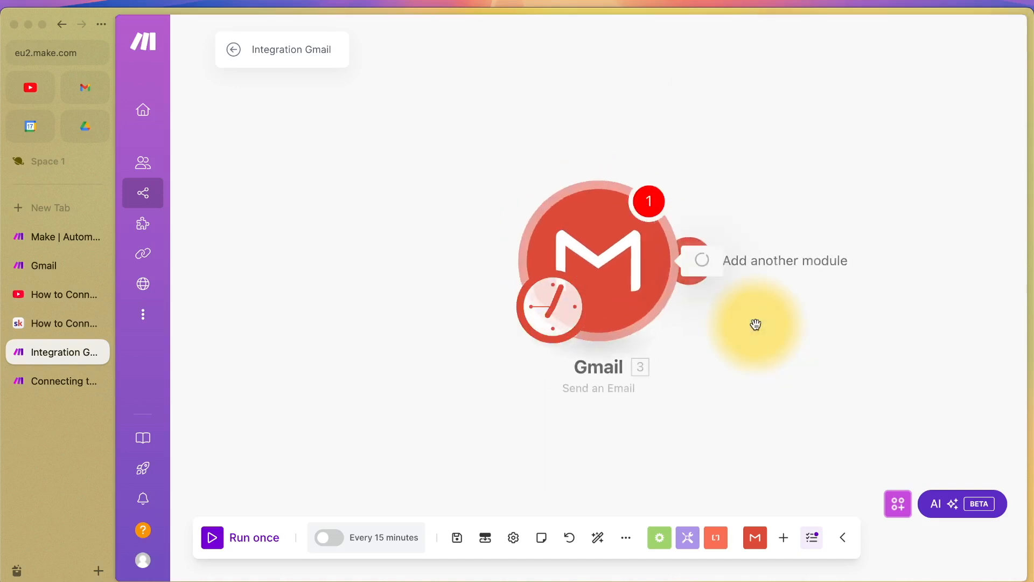
left_click(593, 261)
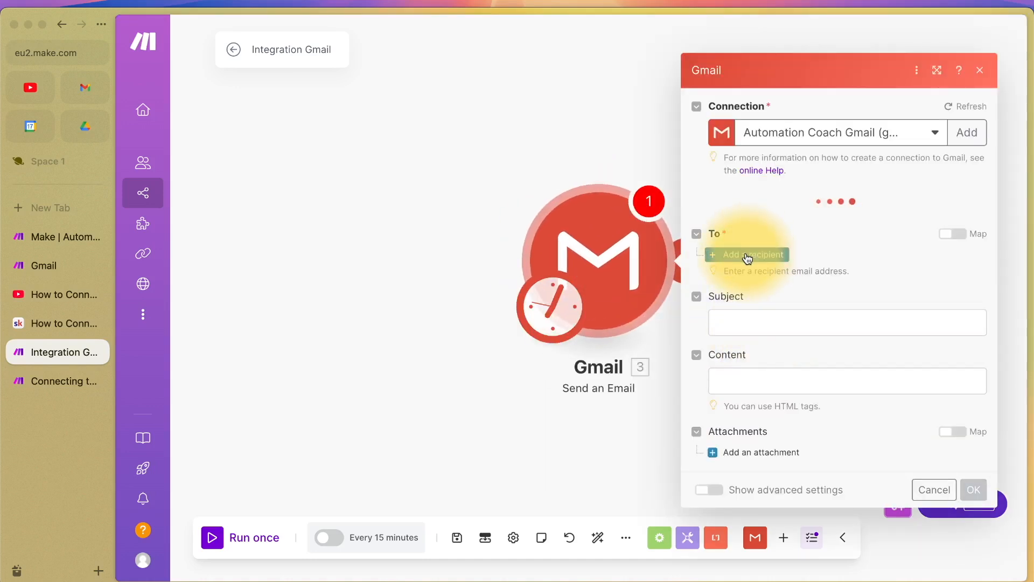
left_click(746, 253)
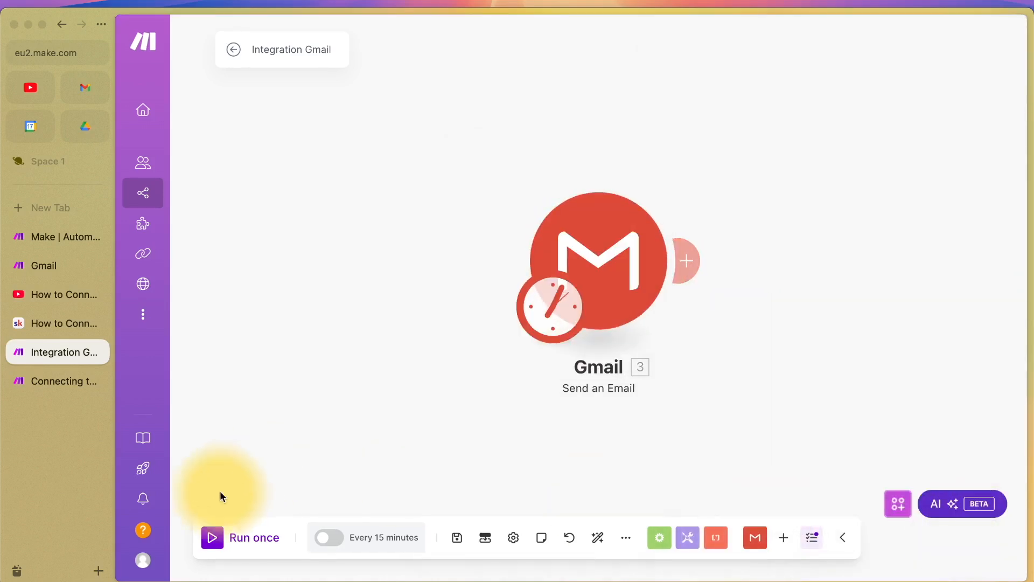
Step: Run the scenario once, check the Send an Email operation result, and go to Gmail
left_click(241, 537)
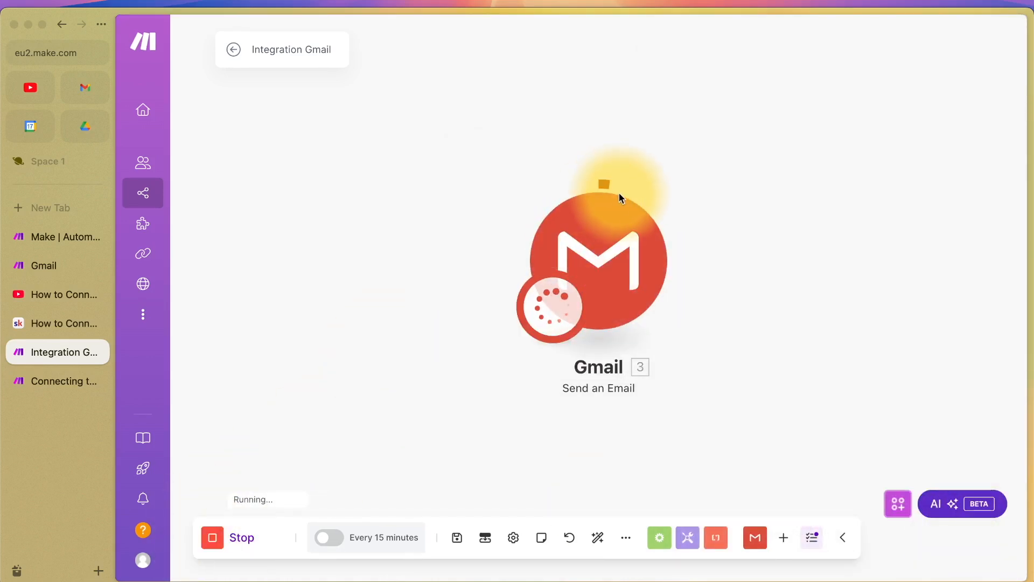
left_click(597, 367)
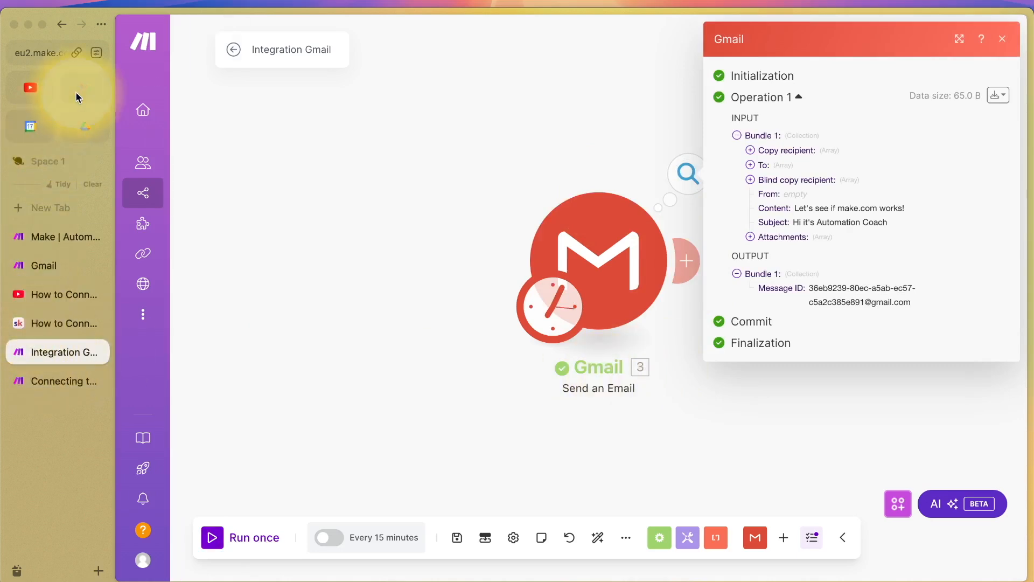
left_click(84, 88)
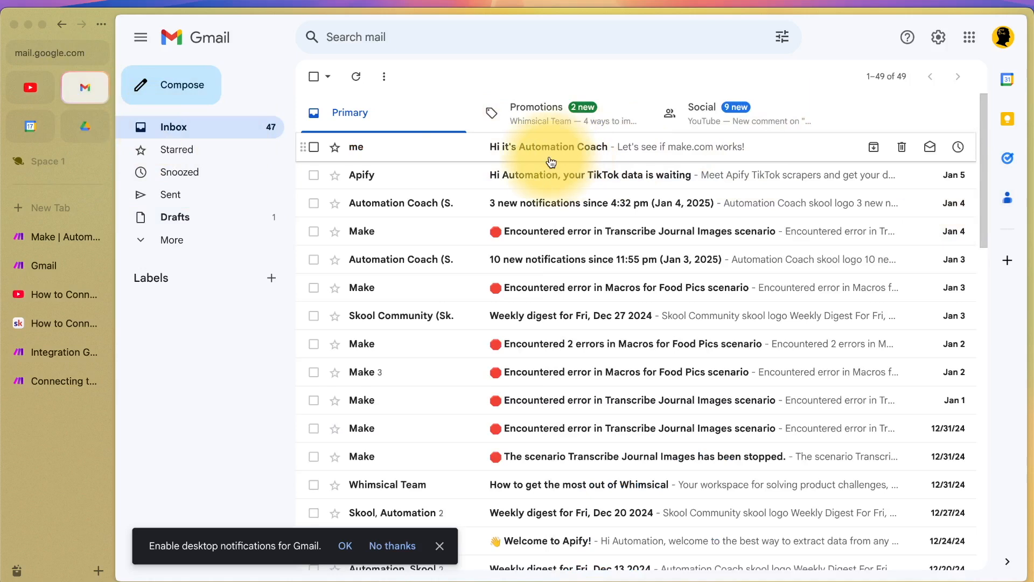
Step: Open the 'Hi it's Automation Coach' email in Gmail, then return to Make
left_click(550, 147)
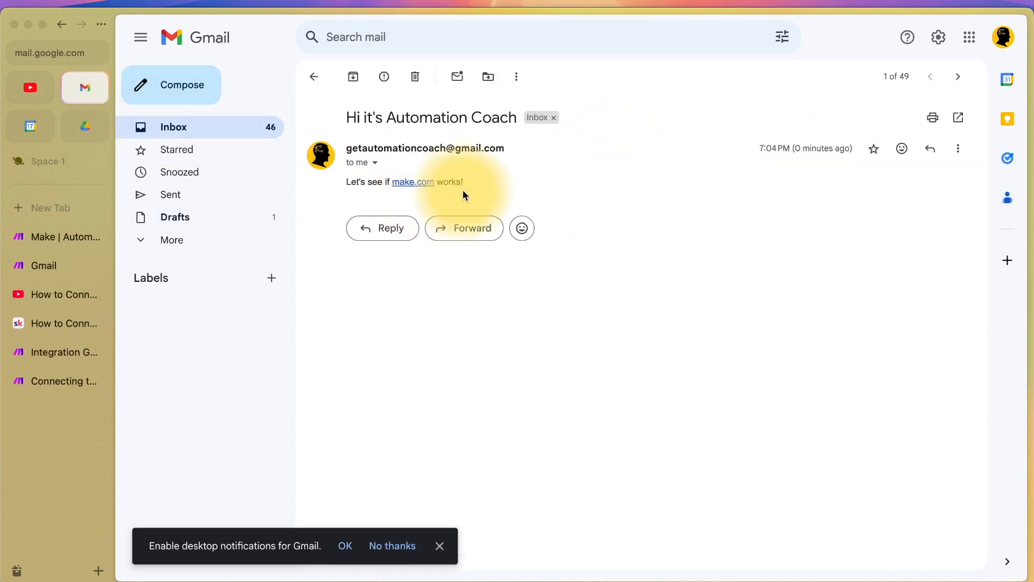
mouse_move(46, 265)
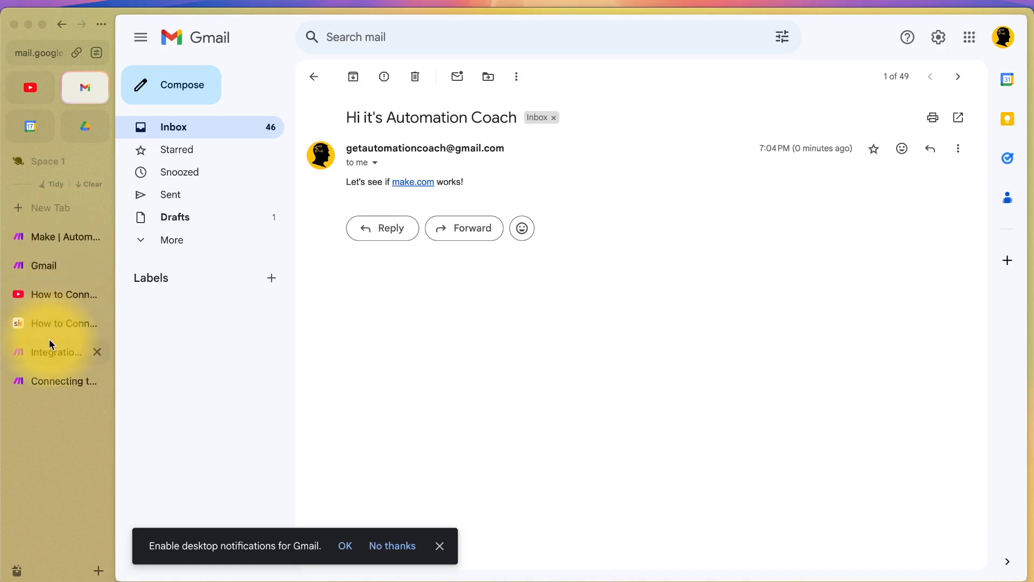
left_click(66, 351)
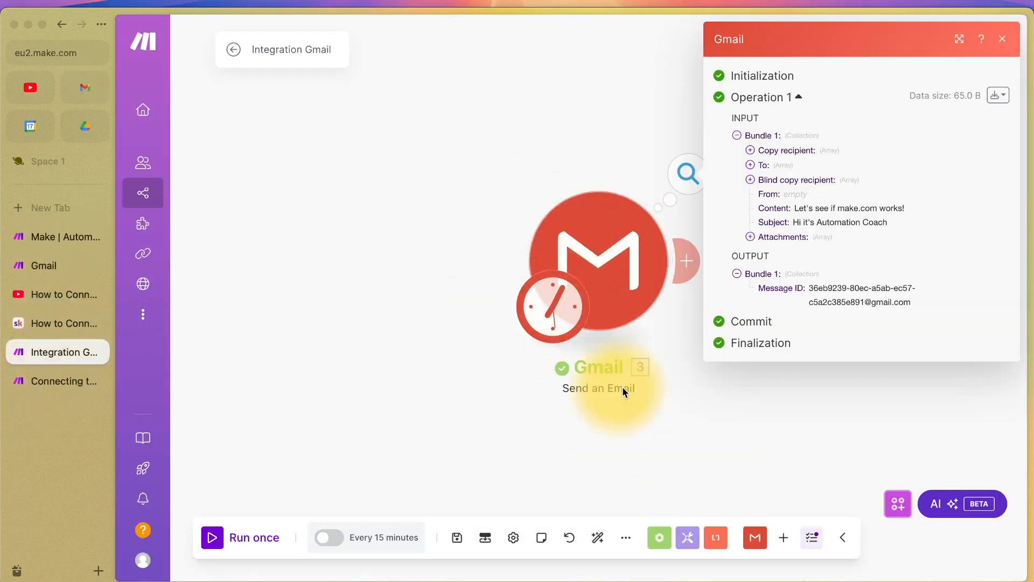
Step: Dismiss the operation details panel of the Send an Email run
left_click(1002, 38)
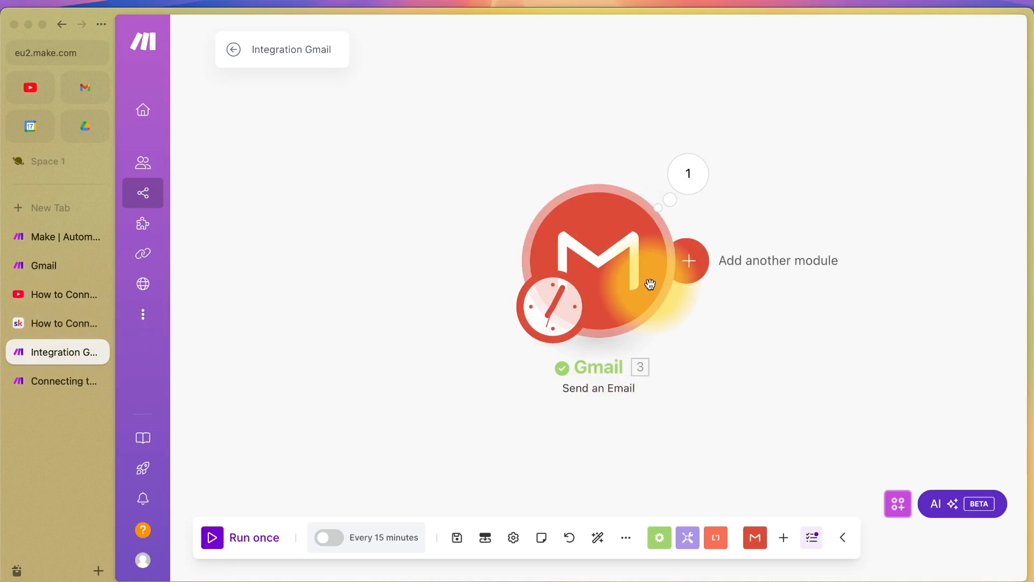
mouse_move(446, 273)
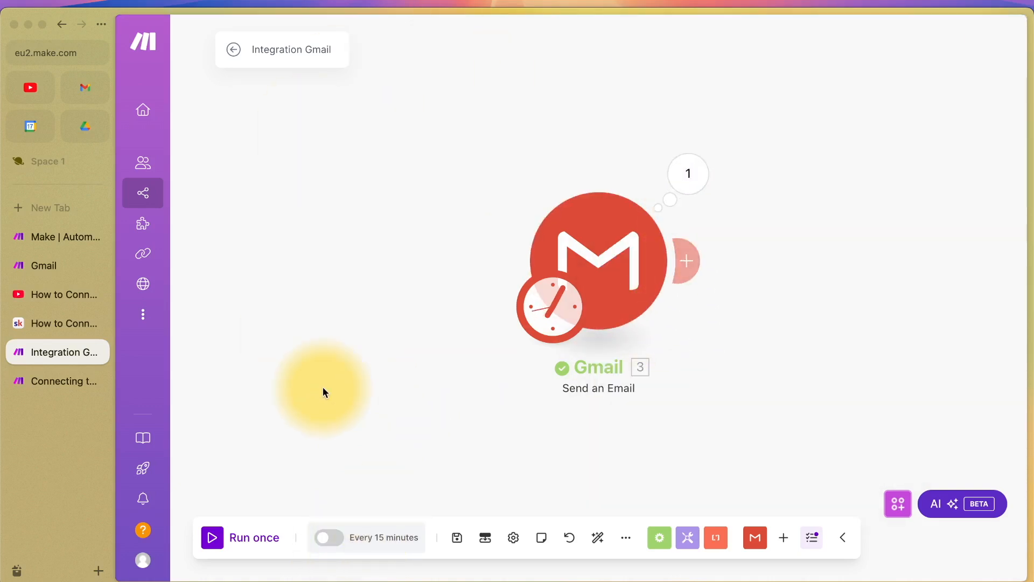
mouse_move(460, 296)
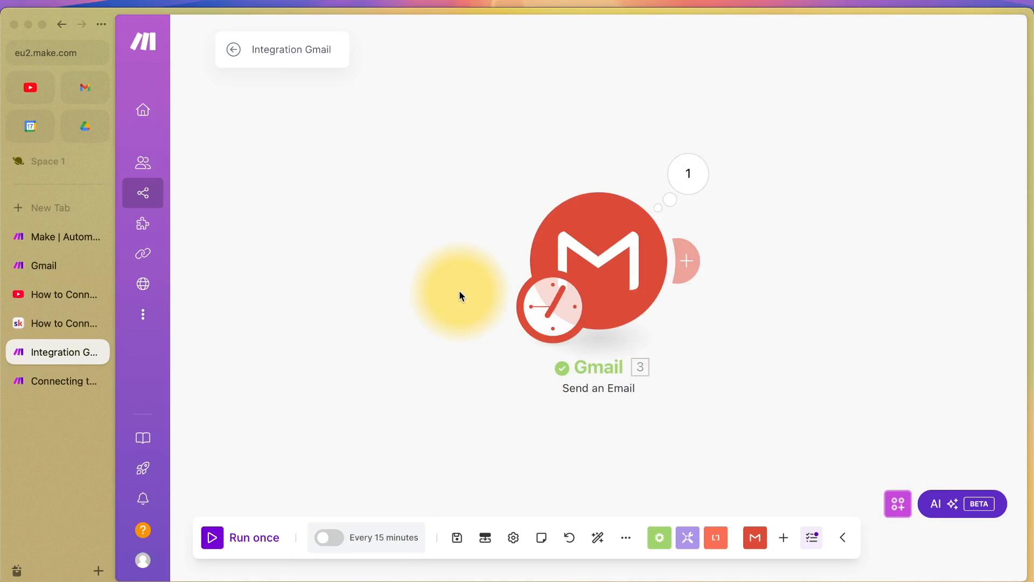
mouse_move(436, 283)
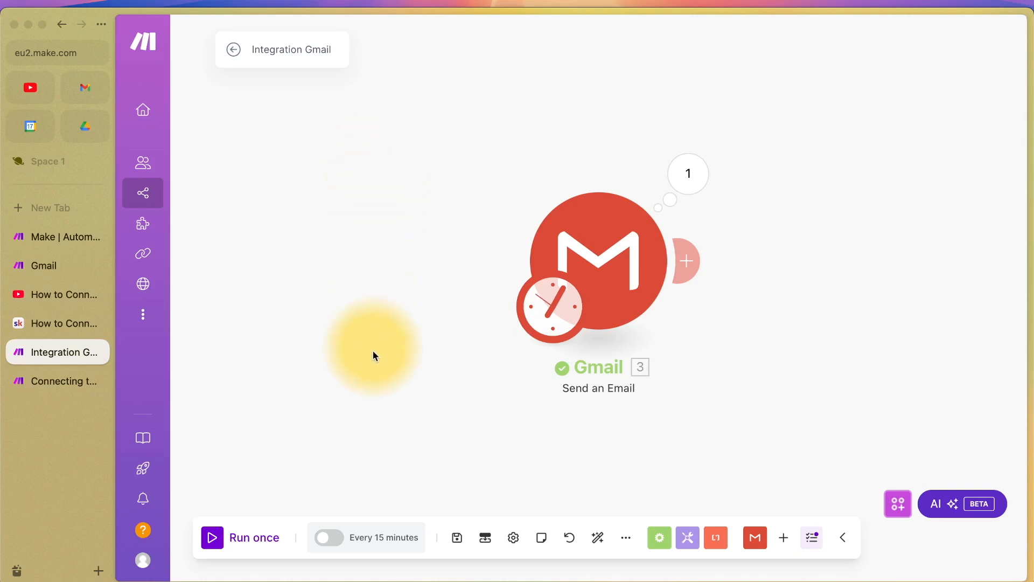
mouse_move(364, 420)
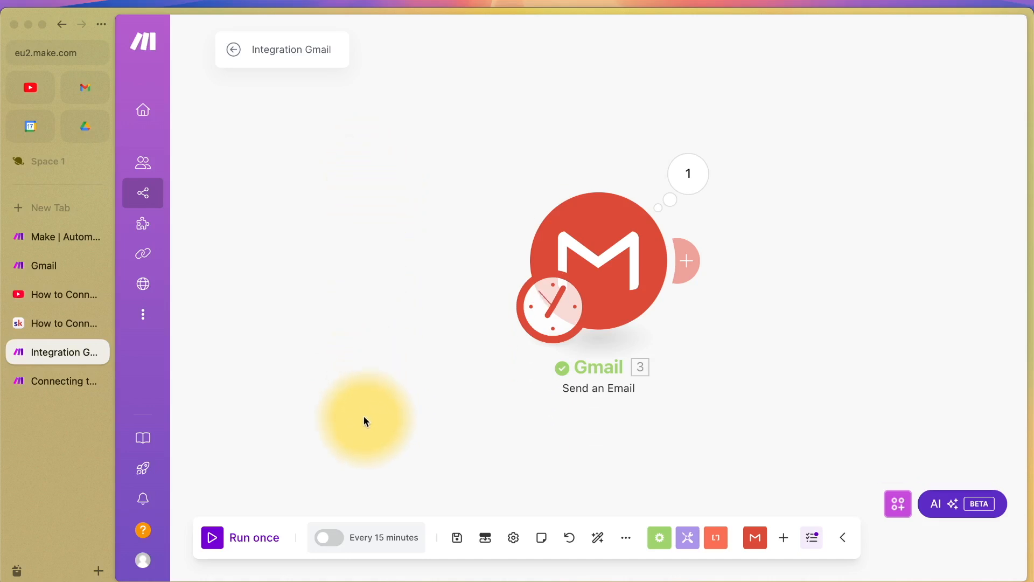
mouse_move(785, 268)
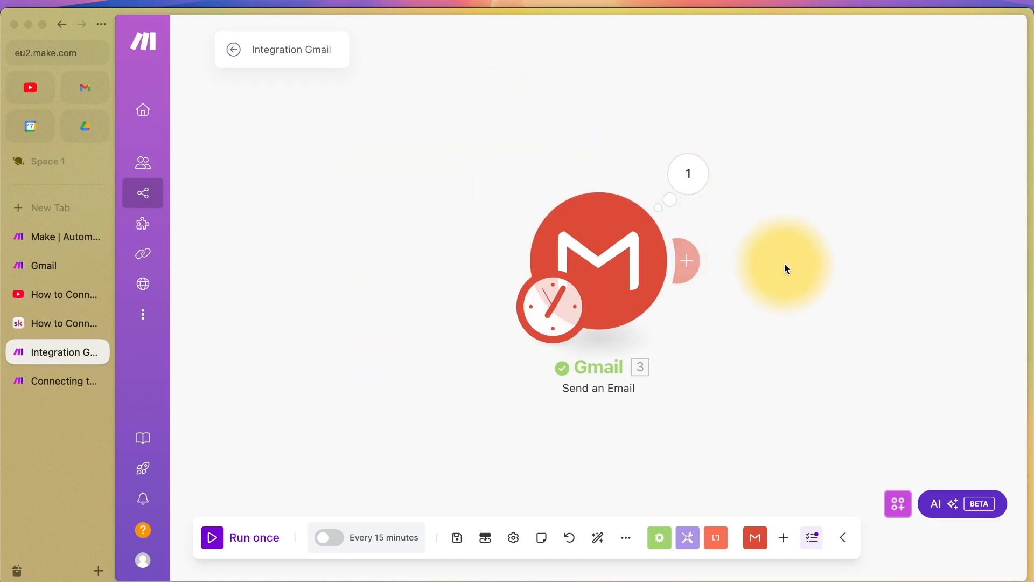